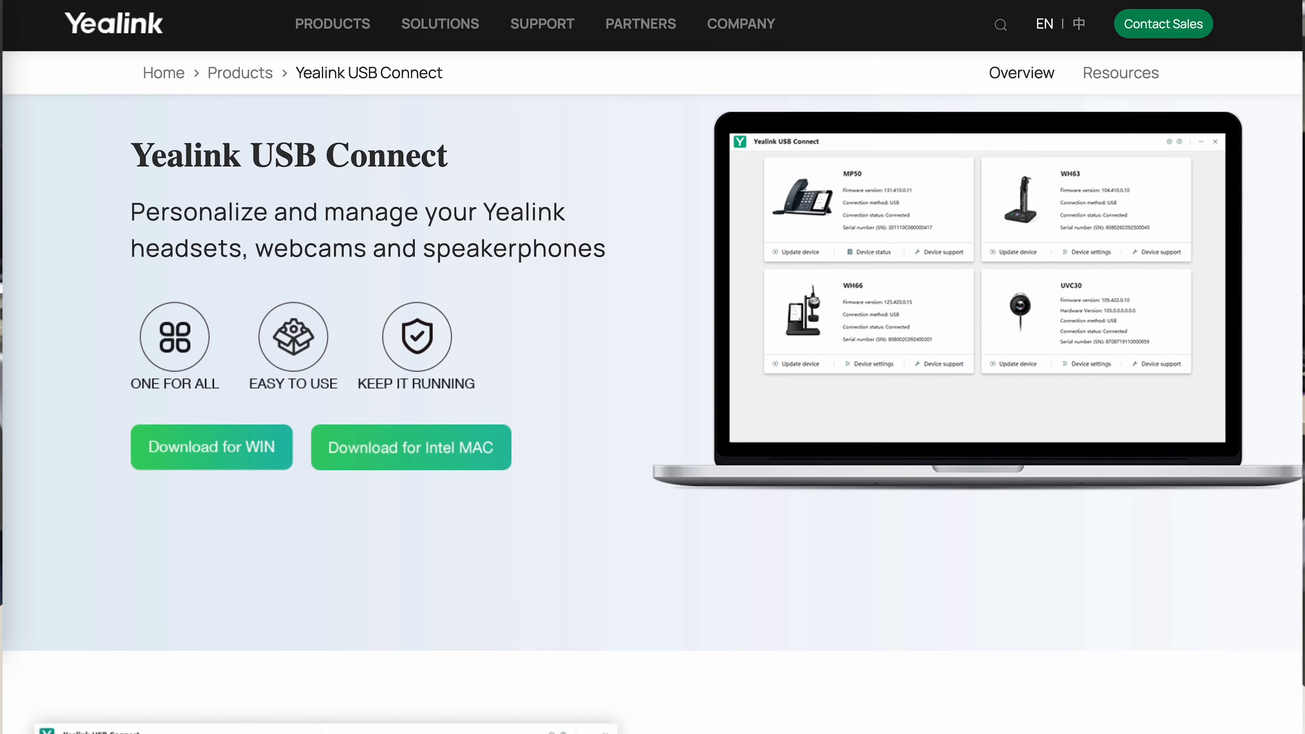
# - View the BH71 headset's status details, then its Basic Settings page
pyautogui.scroll(-3)
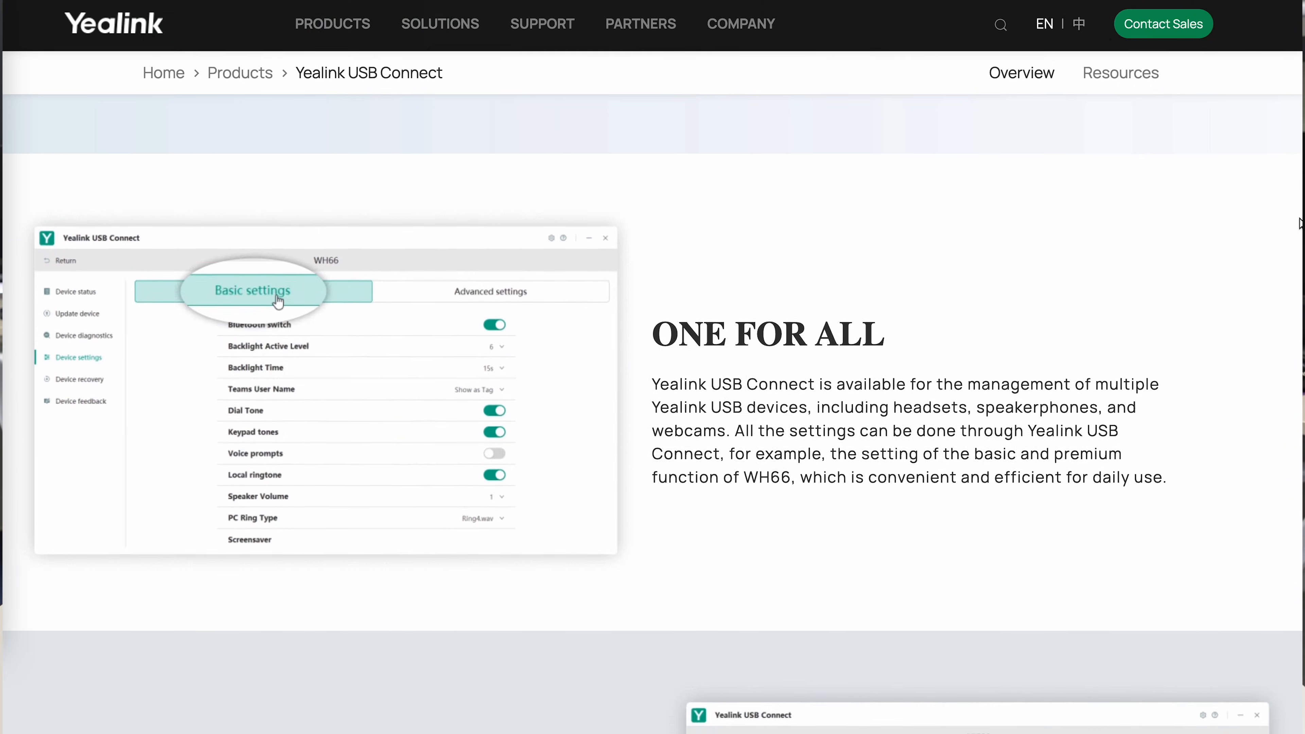
pyautogui.scroll(-3)
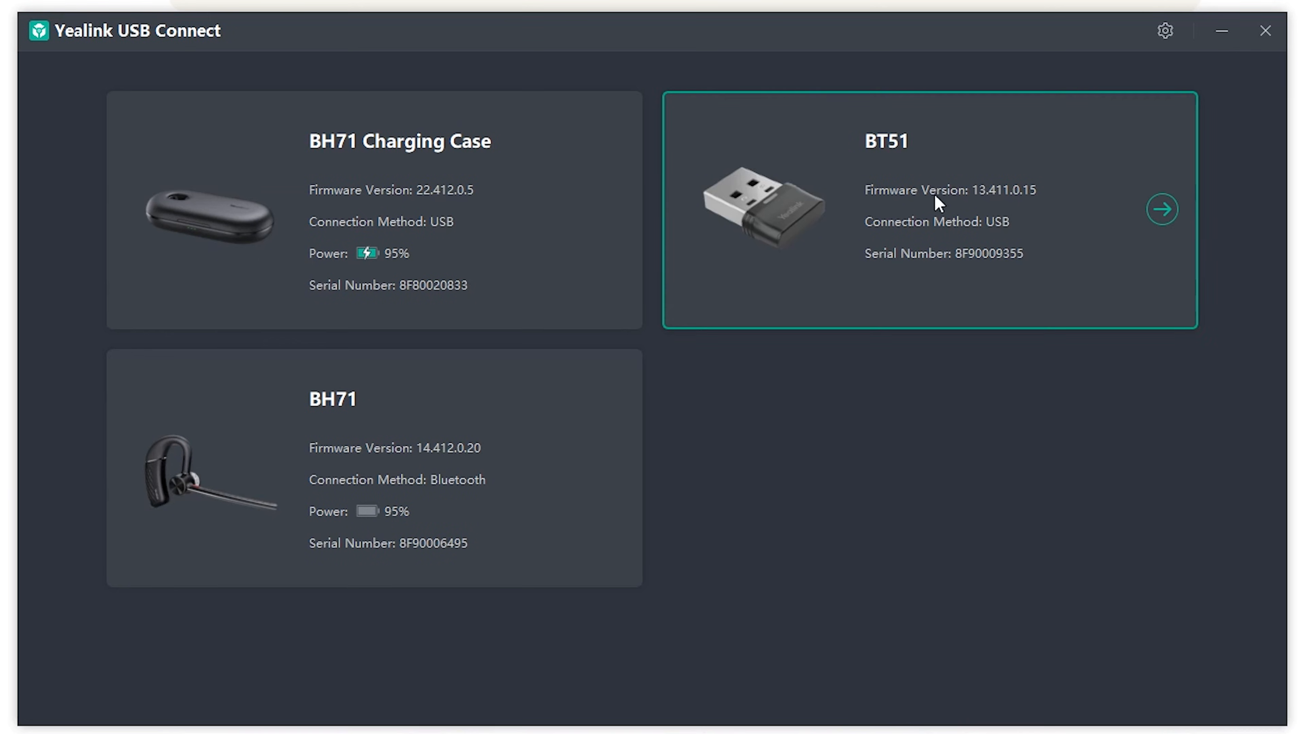
pyautogui.click(374, 208)
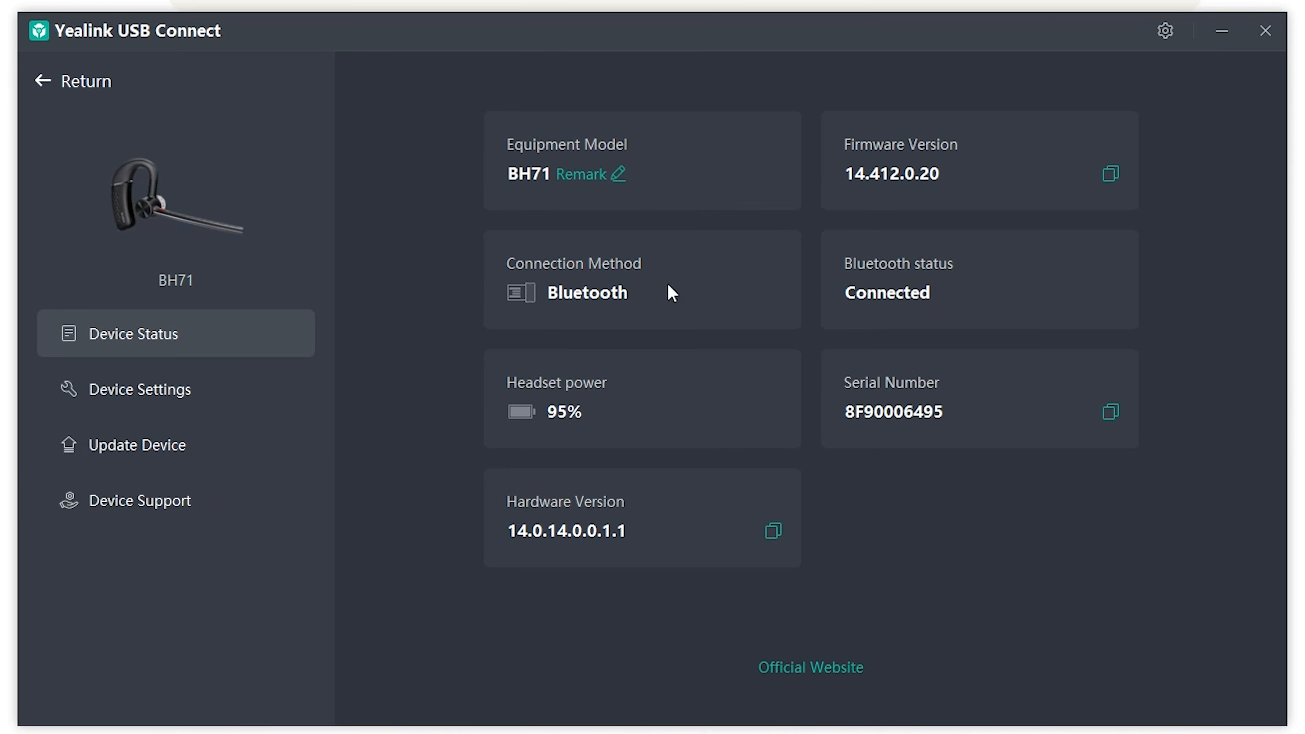
pyautogui.moveTo(766, 471)
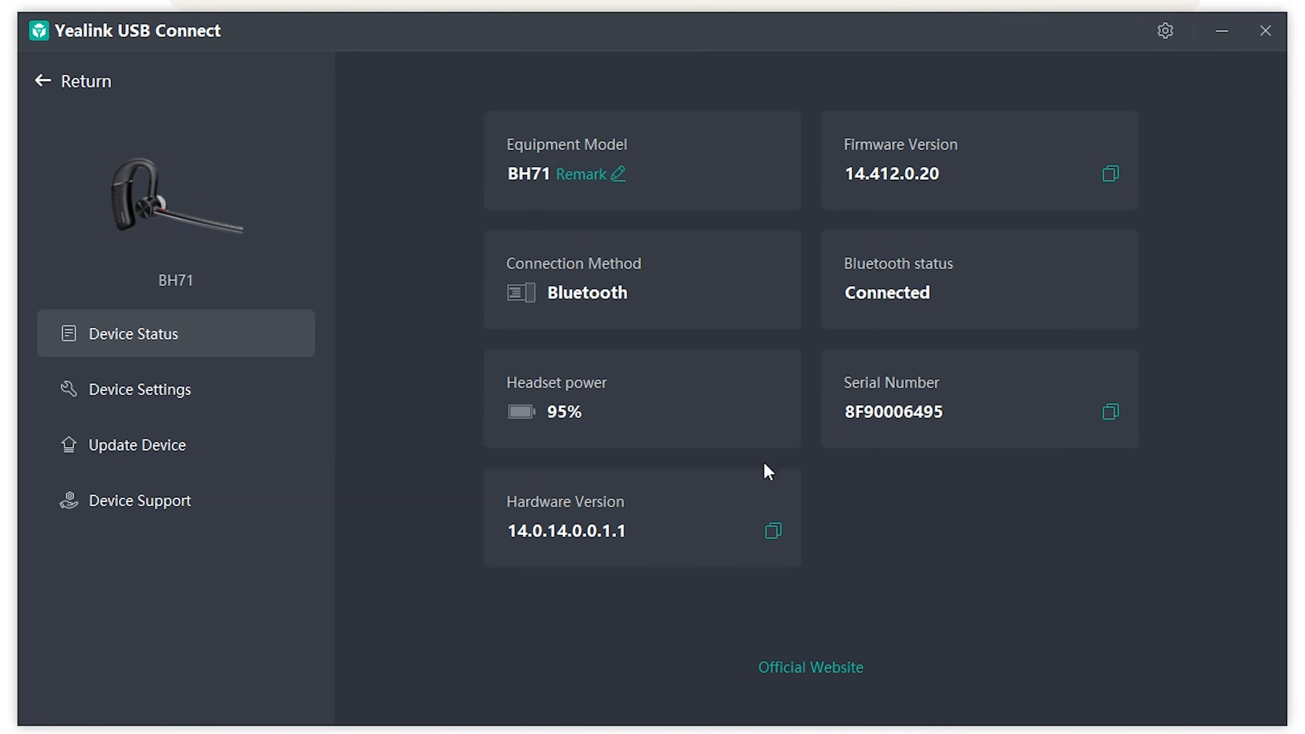
pyautogui.click(141, 388)
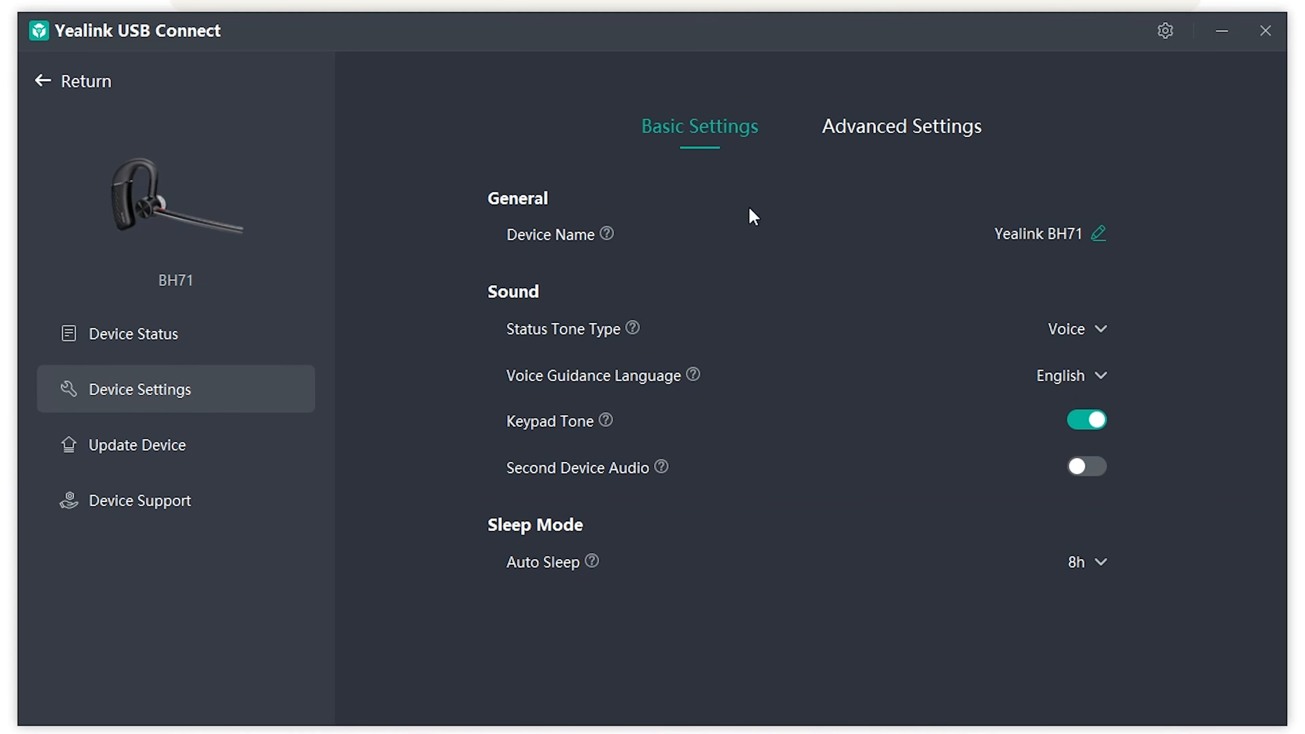
pyautogui.moveTo(861, 539)
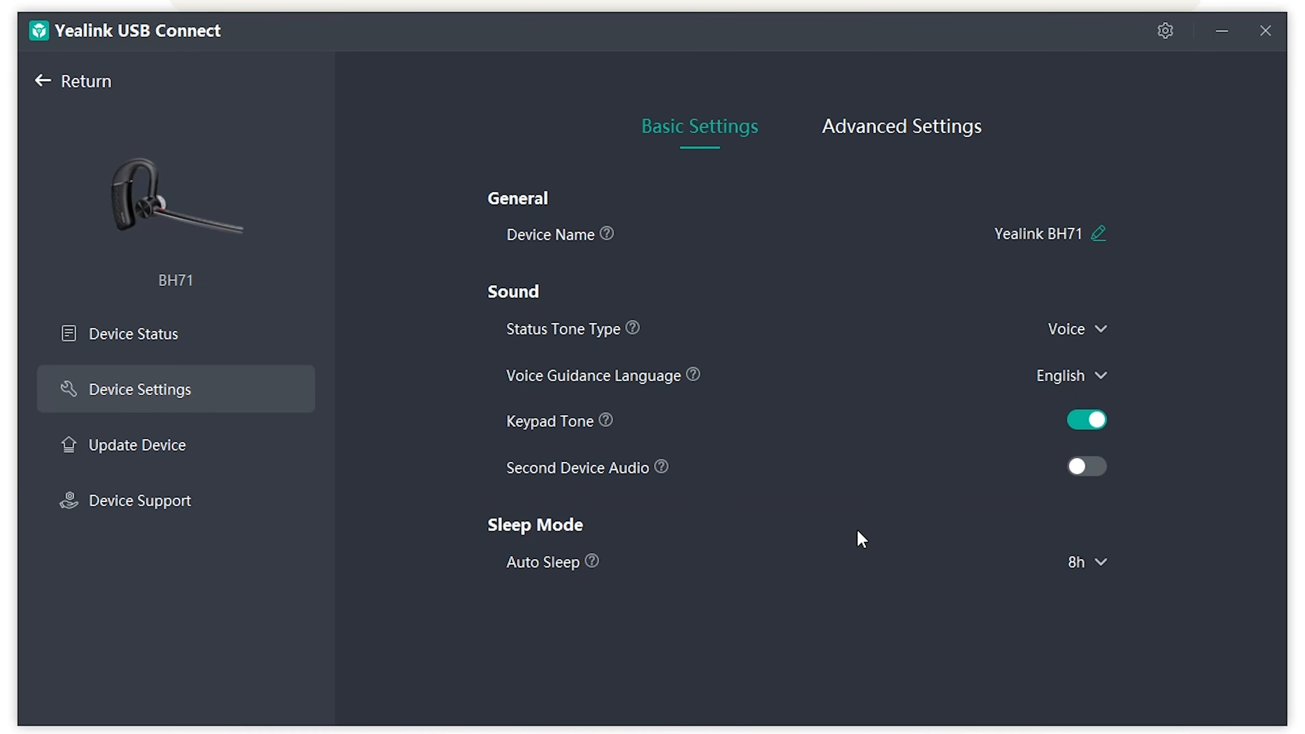
# - In BH71 Advanced Settings, toggle Mute Reminder off and back on, then view the reminder interval choices
pyautogui.click(901, 126)
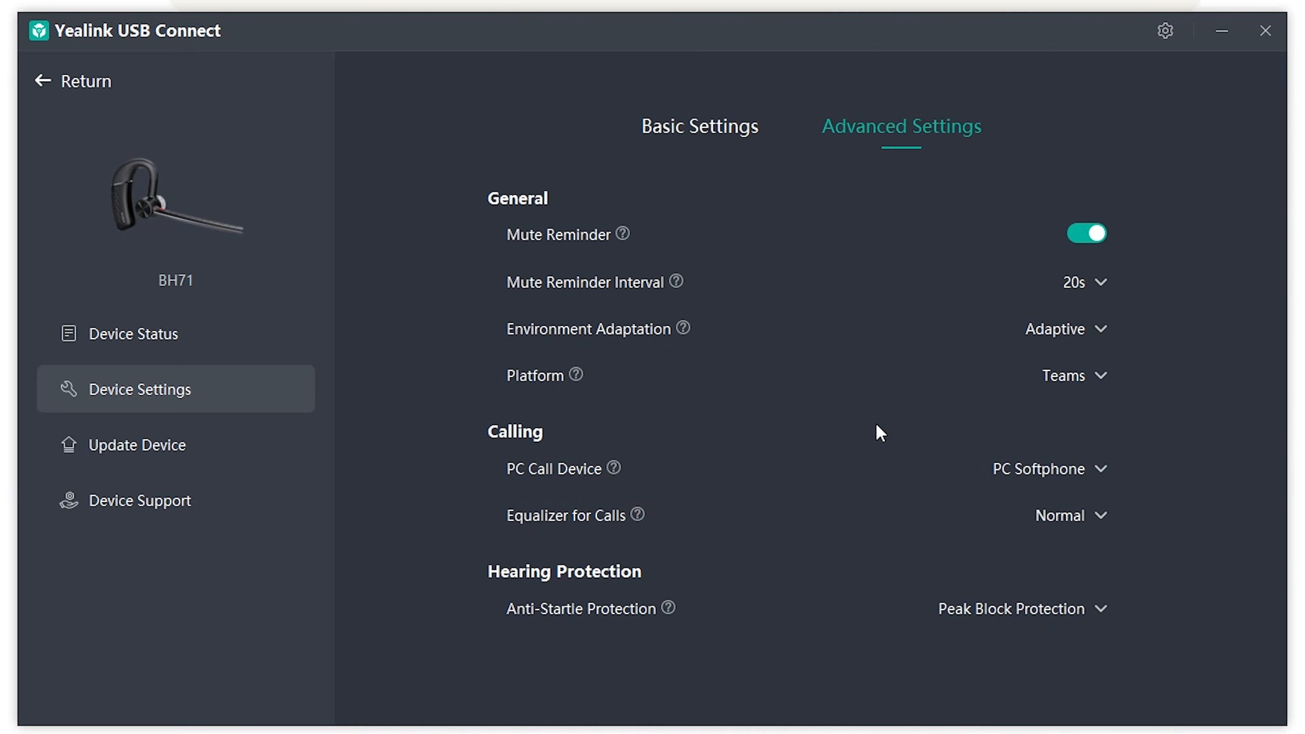
pyautogui.moveTo(768, 420)
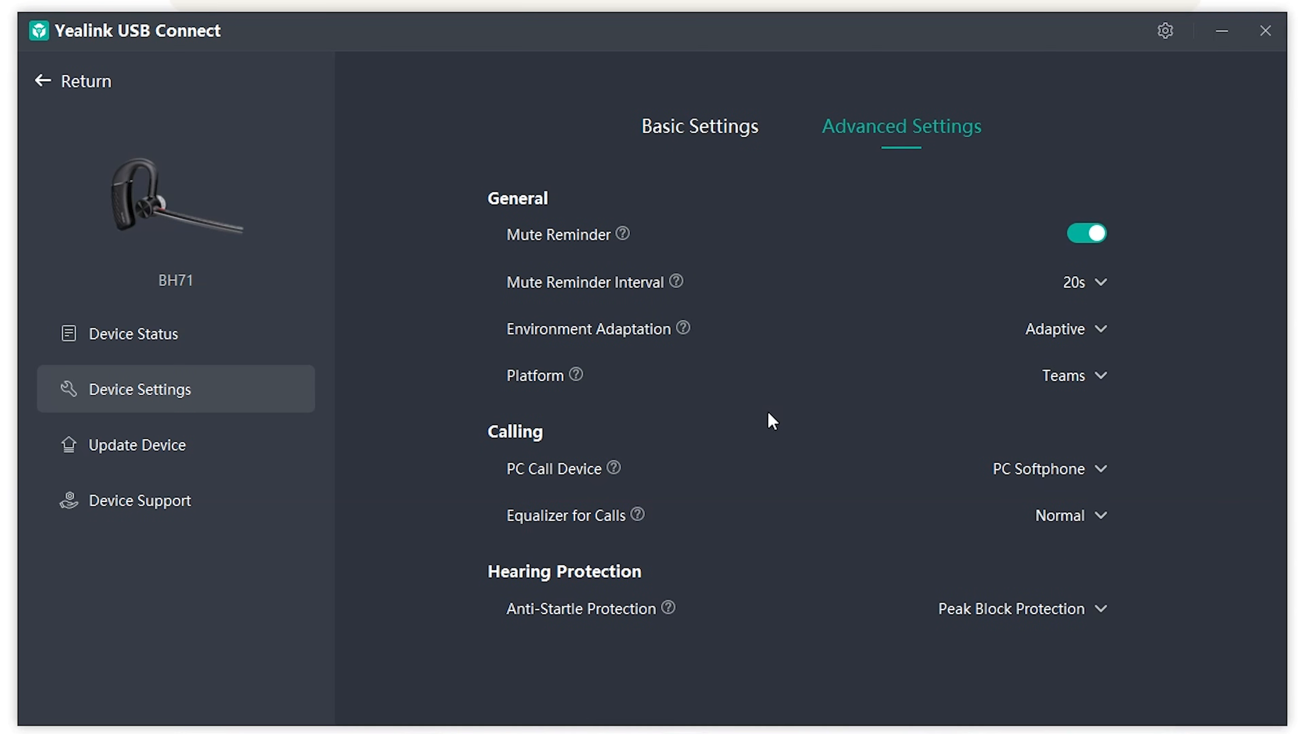
pyautogui.moveTo(986, 267)
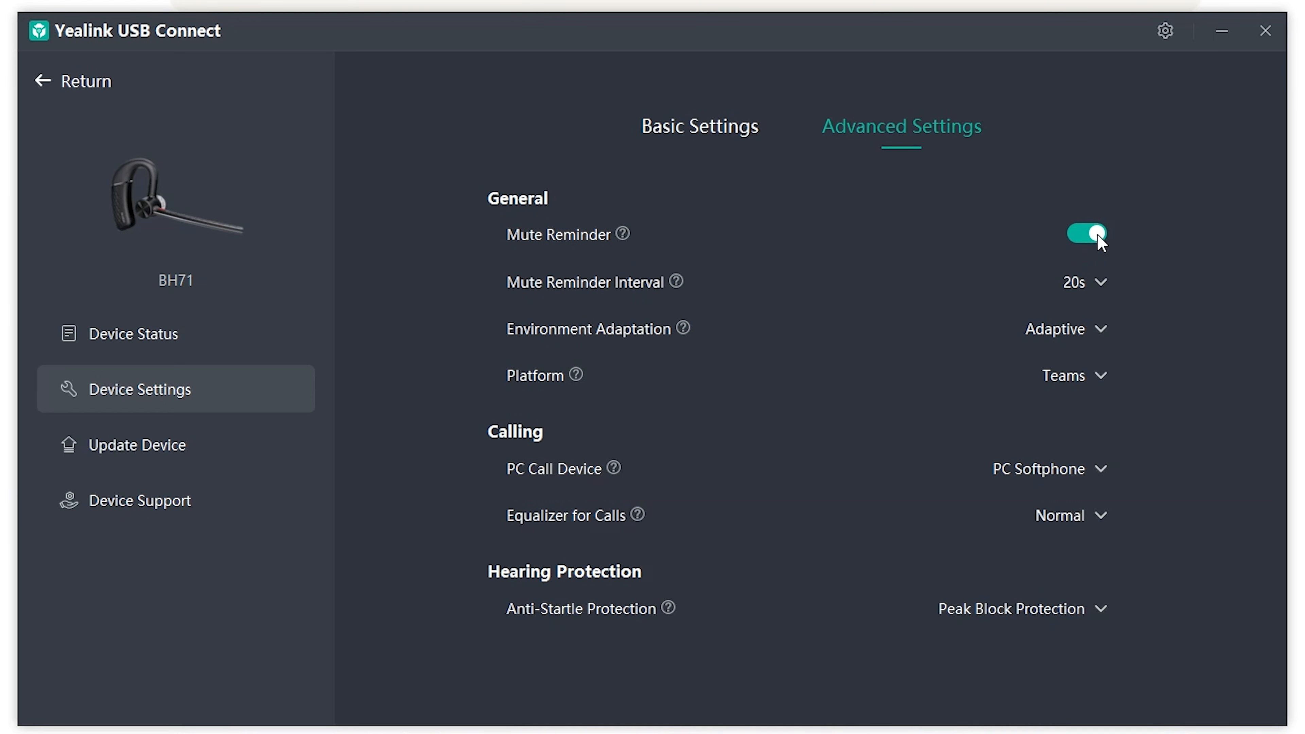
pyautogui.click(1086, 234)
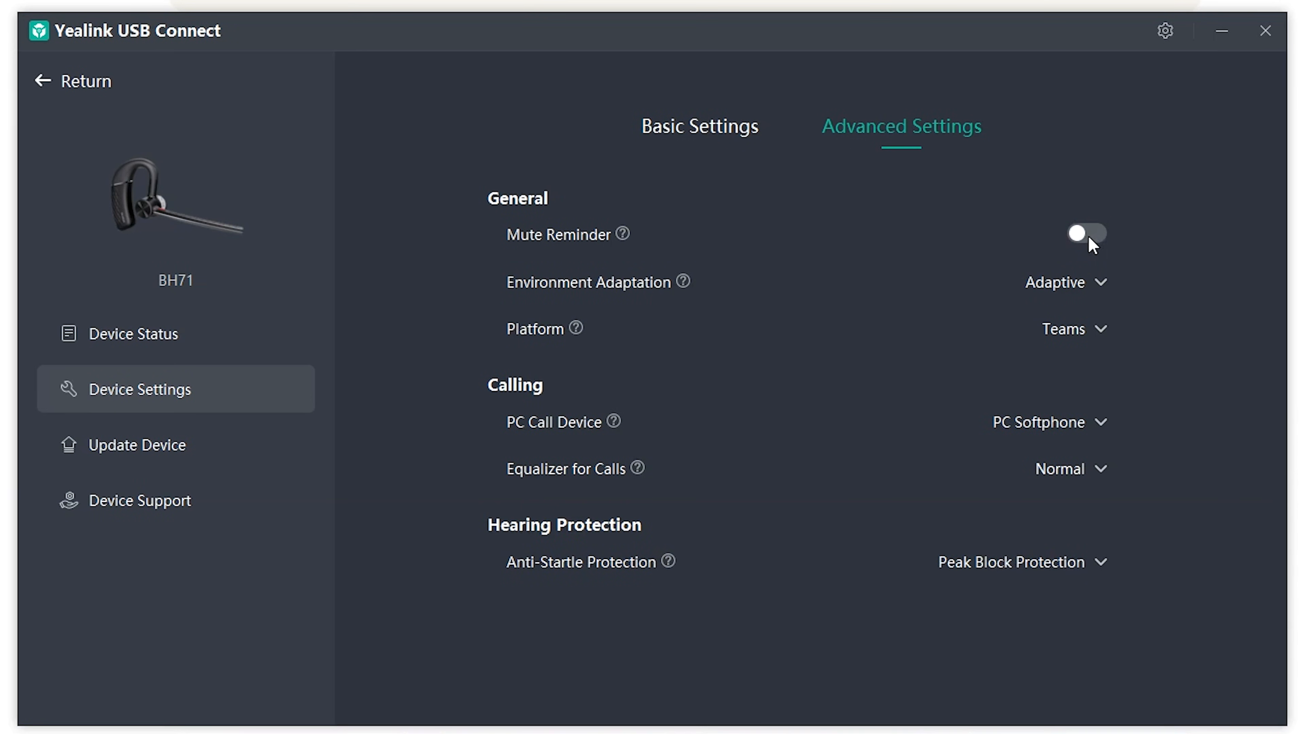
pyautogui.click(1085, 234)
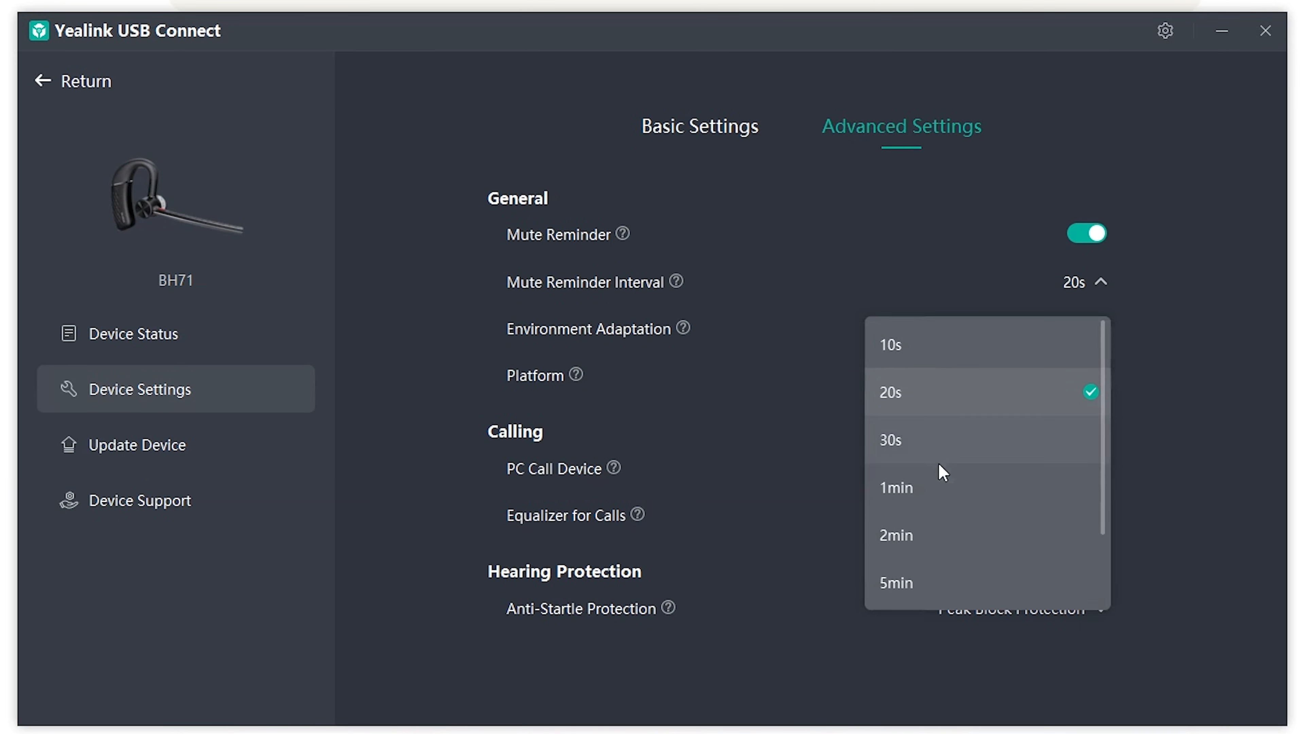
pyautogui.scroll(-3)
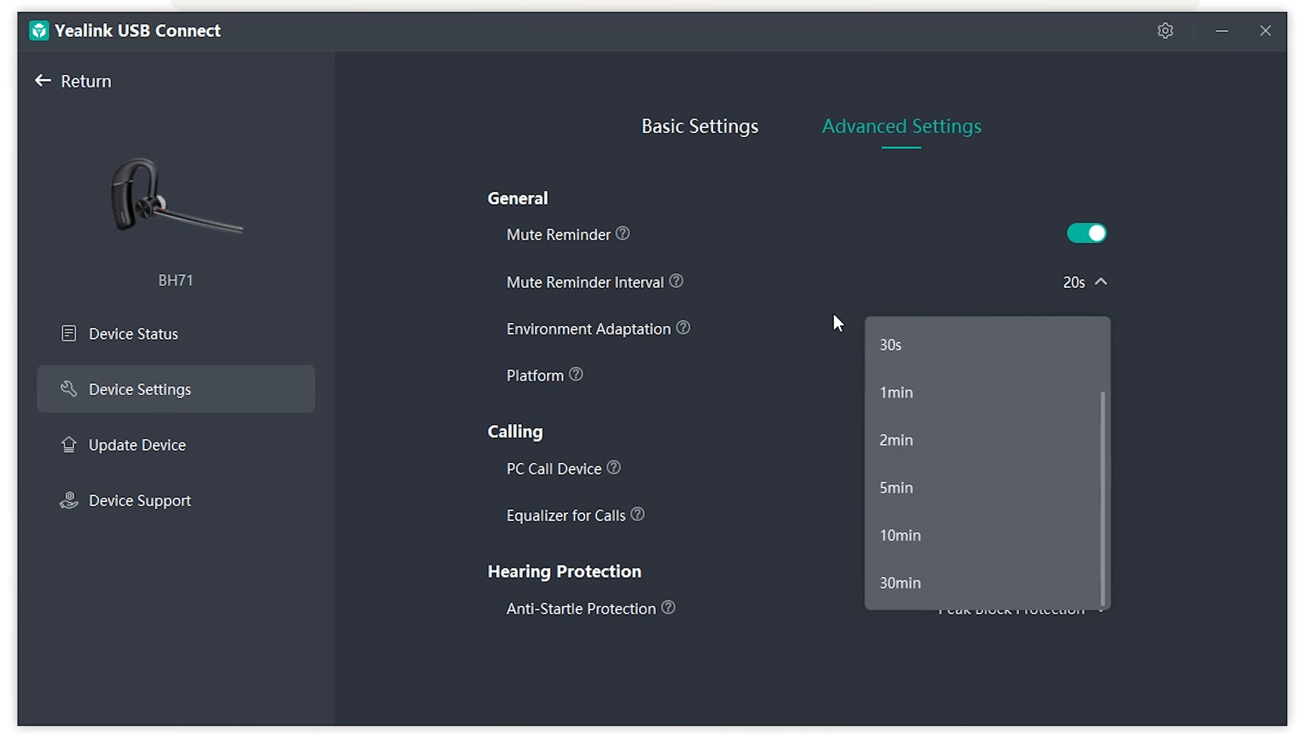
pyautogui.click(1074, 282)
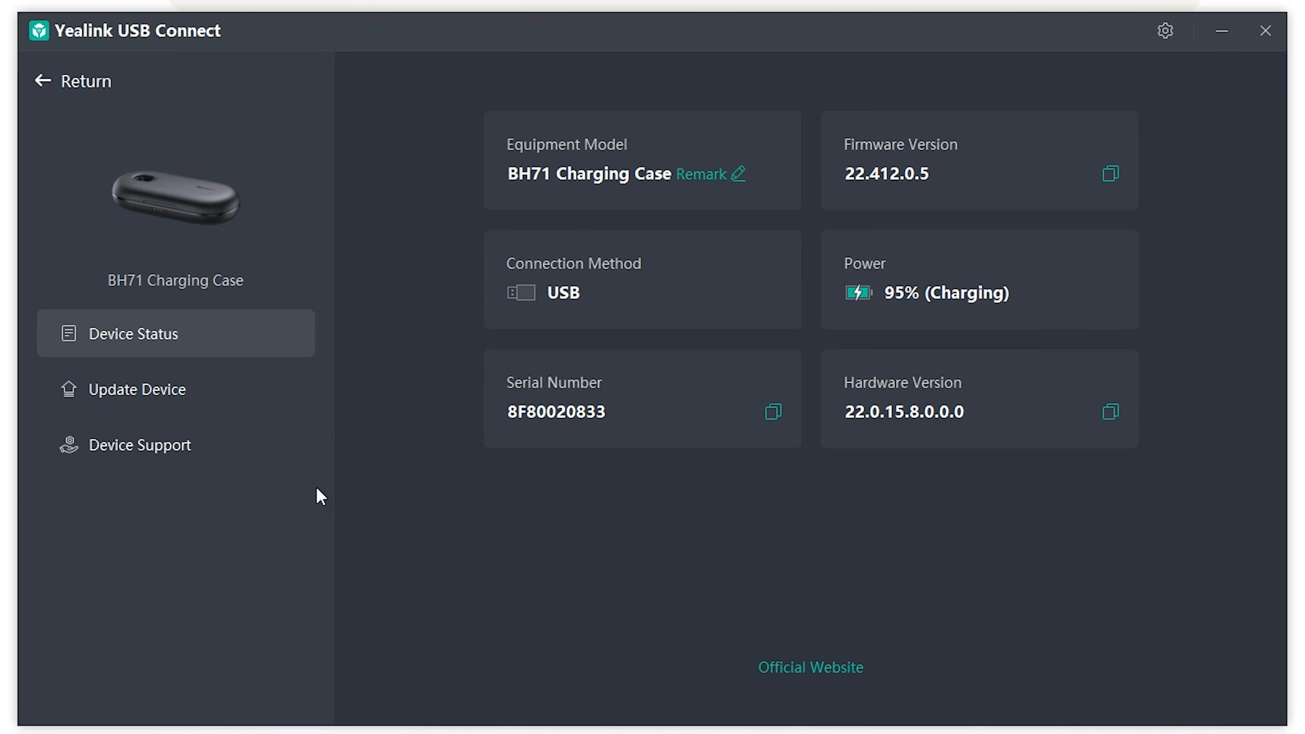
# - Check the charging case's firmware update status and return to the connected devices list
pyautogui.click(138, 388)
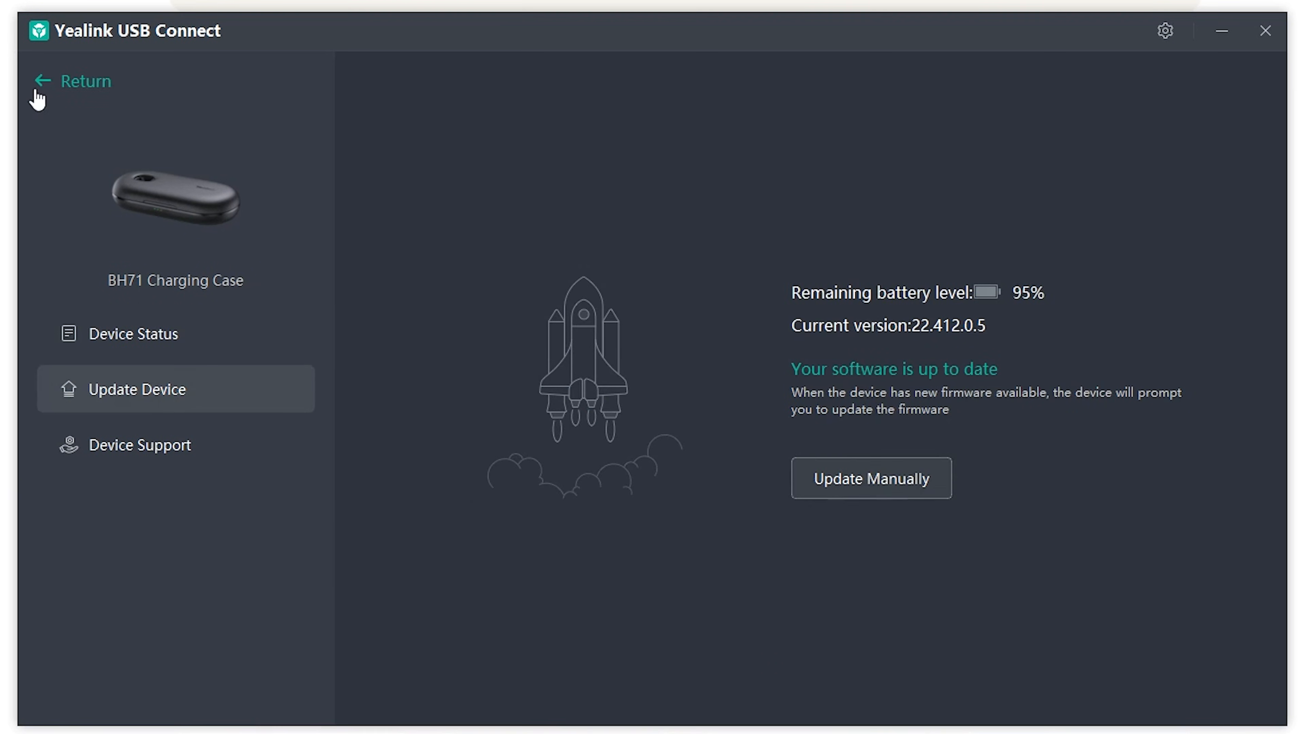
pyautogui.click(139, 333)
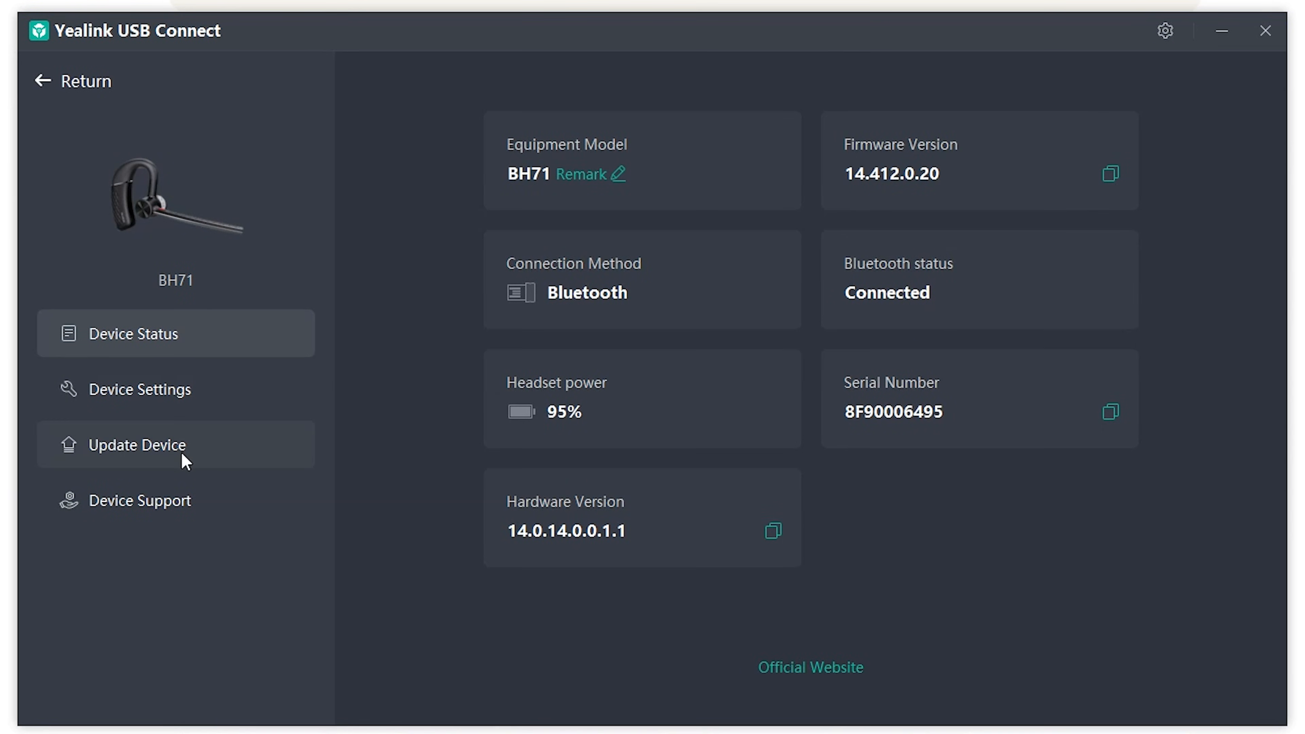
pyautogui.click(138, 445)
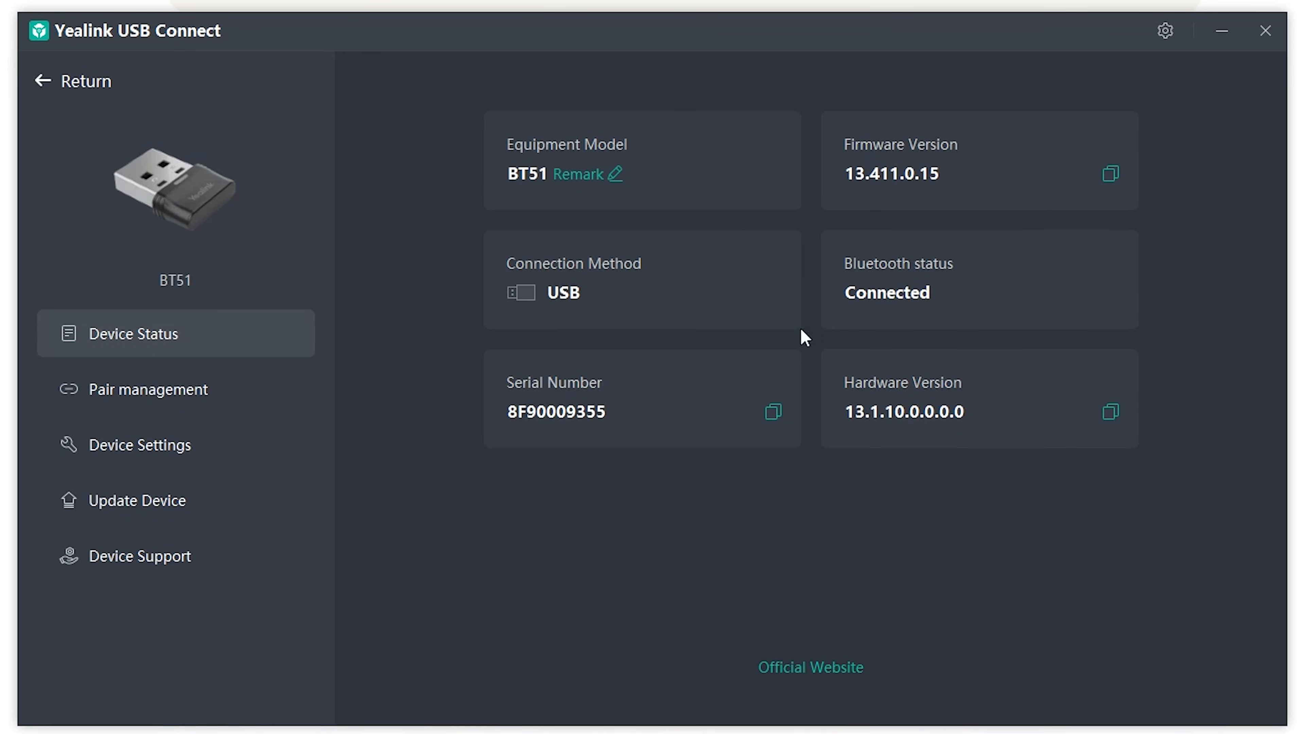
pyautogui.moveTo(385, 414)
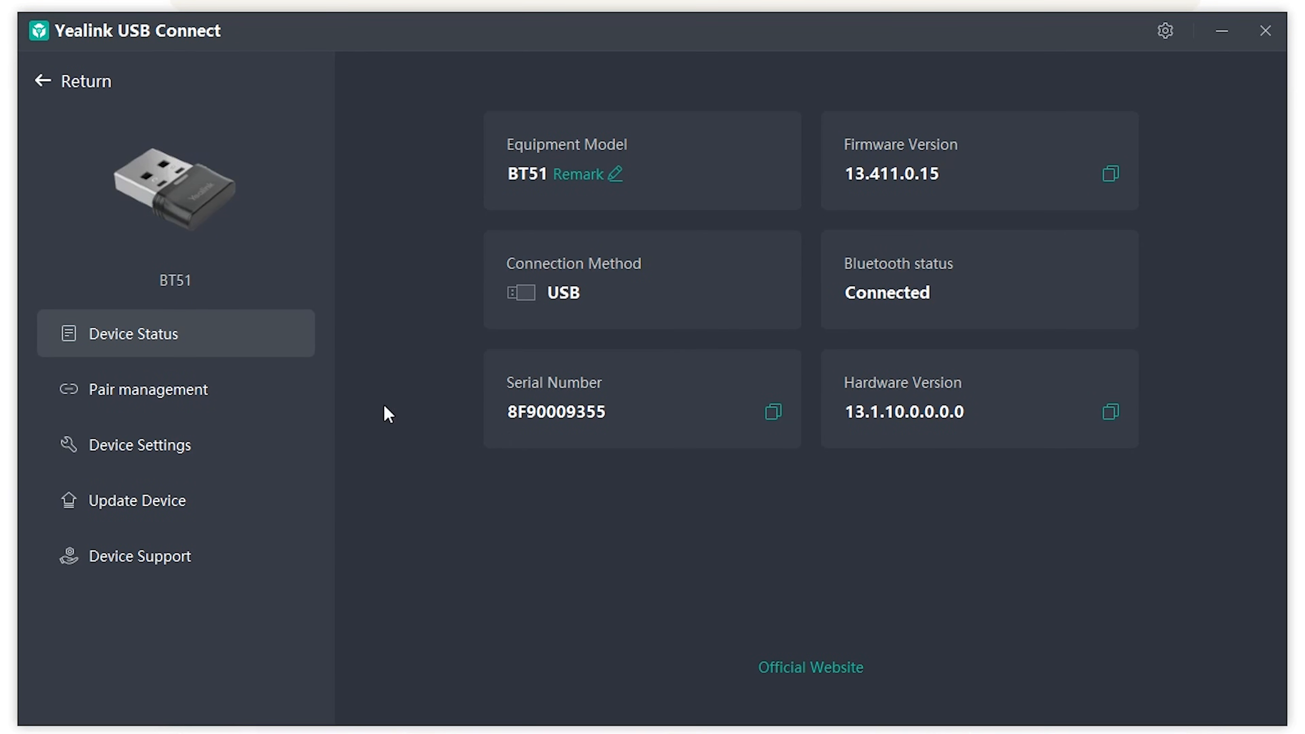
pyautogui.moveTo(384, 441)
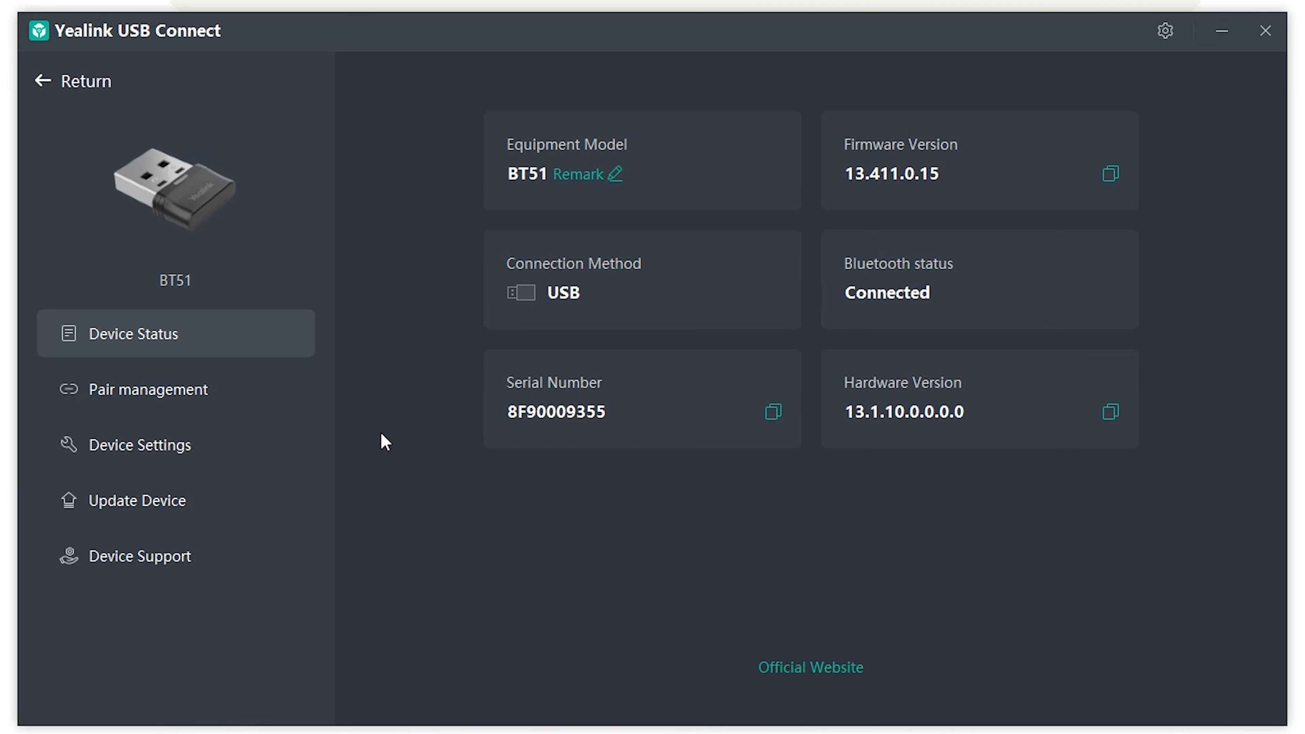
# - Review the BT51 dongle's paired devices and Long wireless range setting, then return to the device list
pyautogui.click(149, 389)
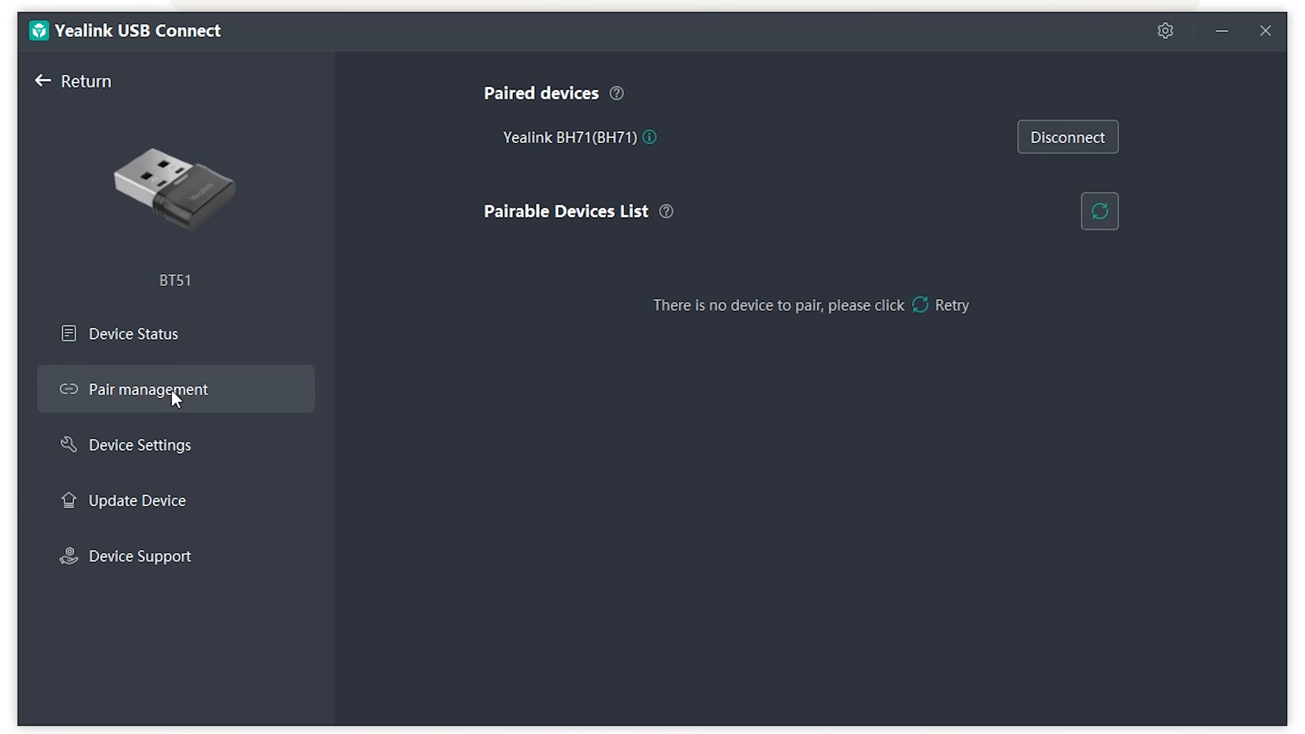
pyautogui.moveTo(704, 285)
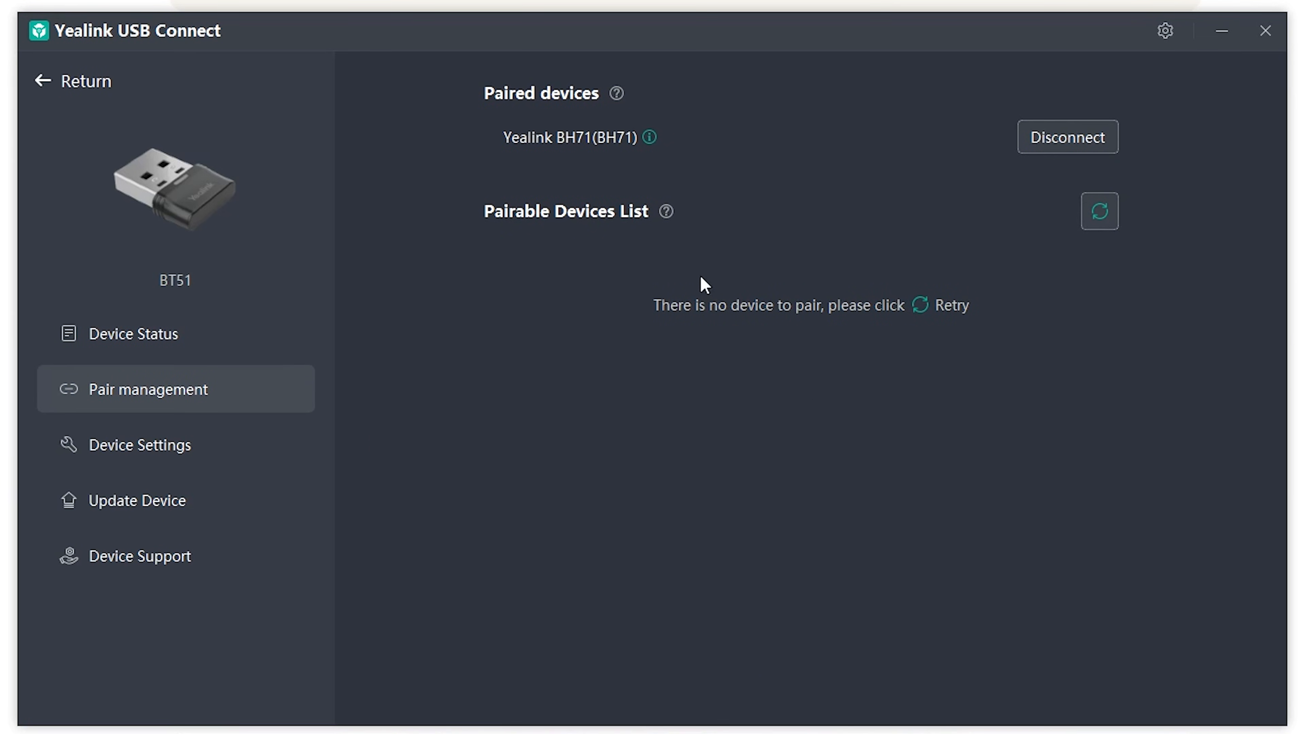
pyautogui.click(140, 444)
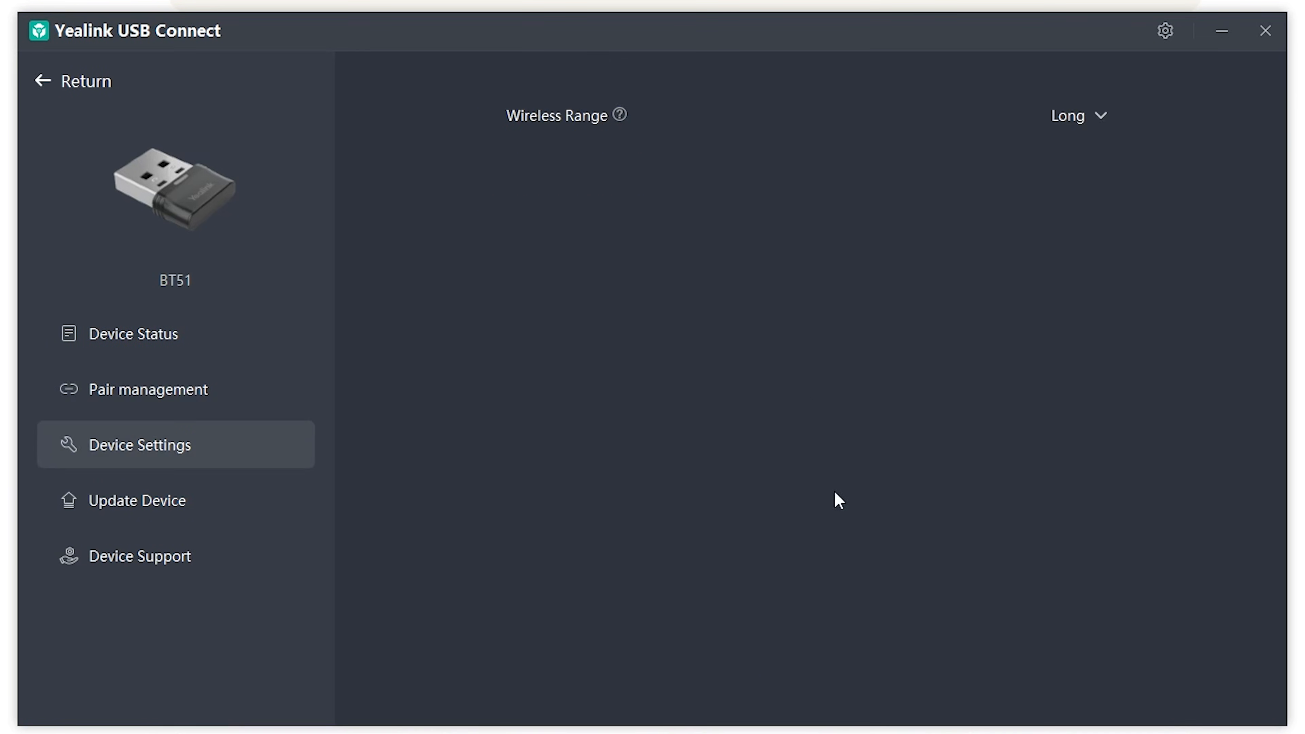
pyautogui.moveTo(688, 207)
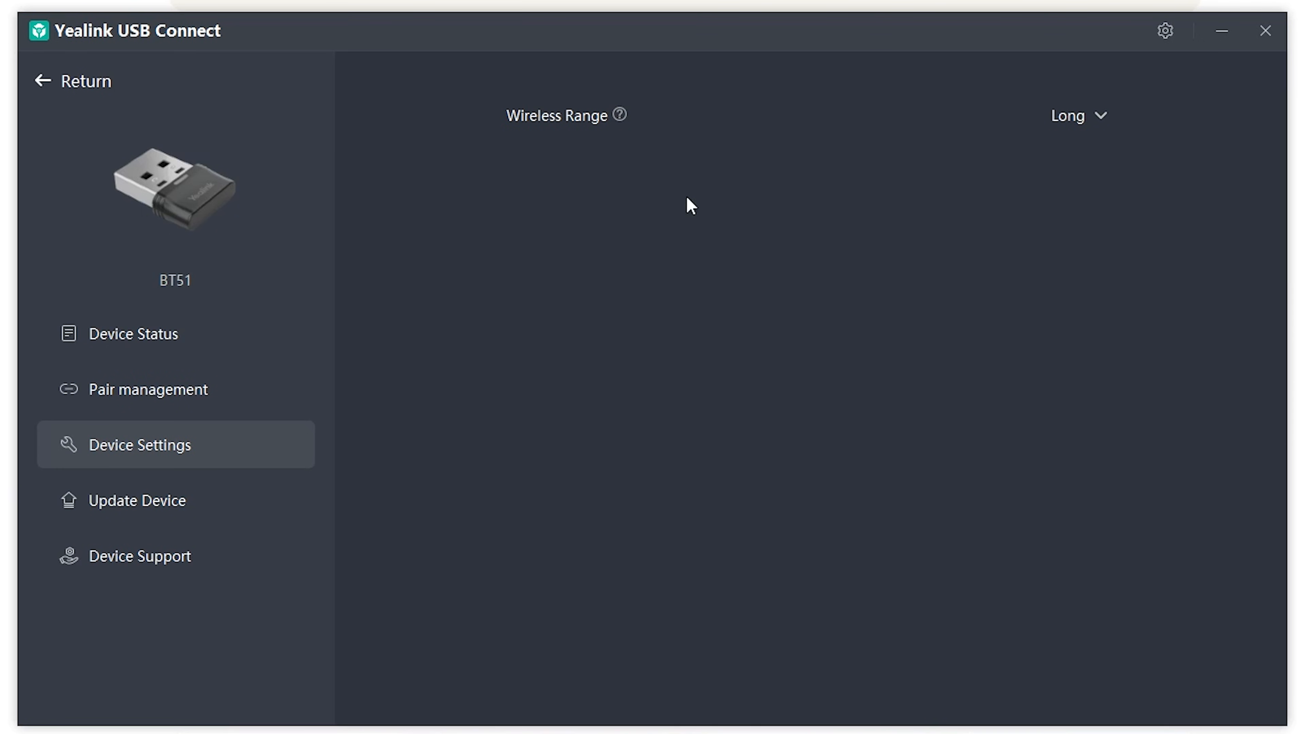
pyautogui.moveTo(791, 258)
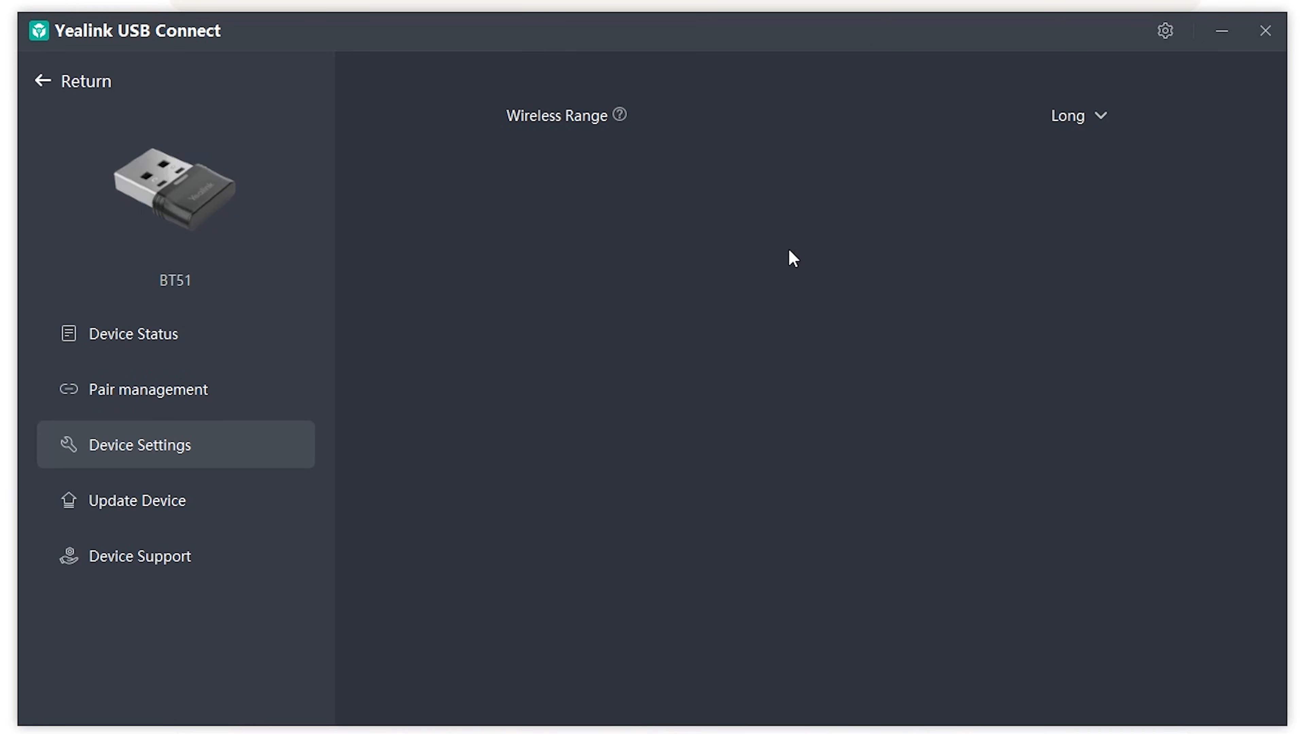
pyautogui.moveTo(56, 108)
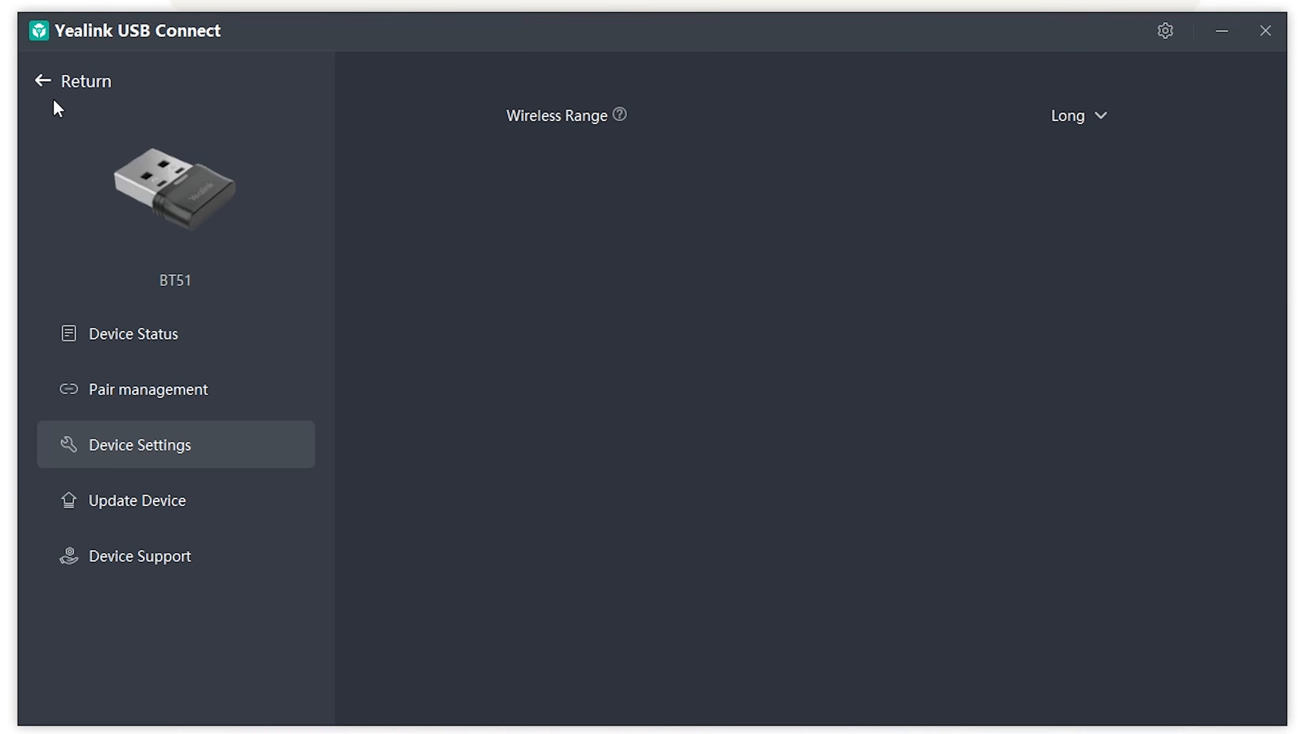
pyautogui.click(74, 81)
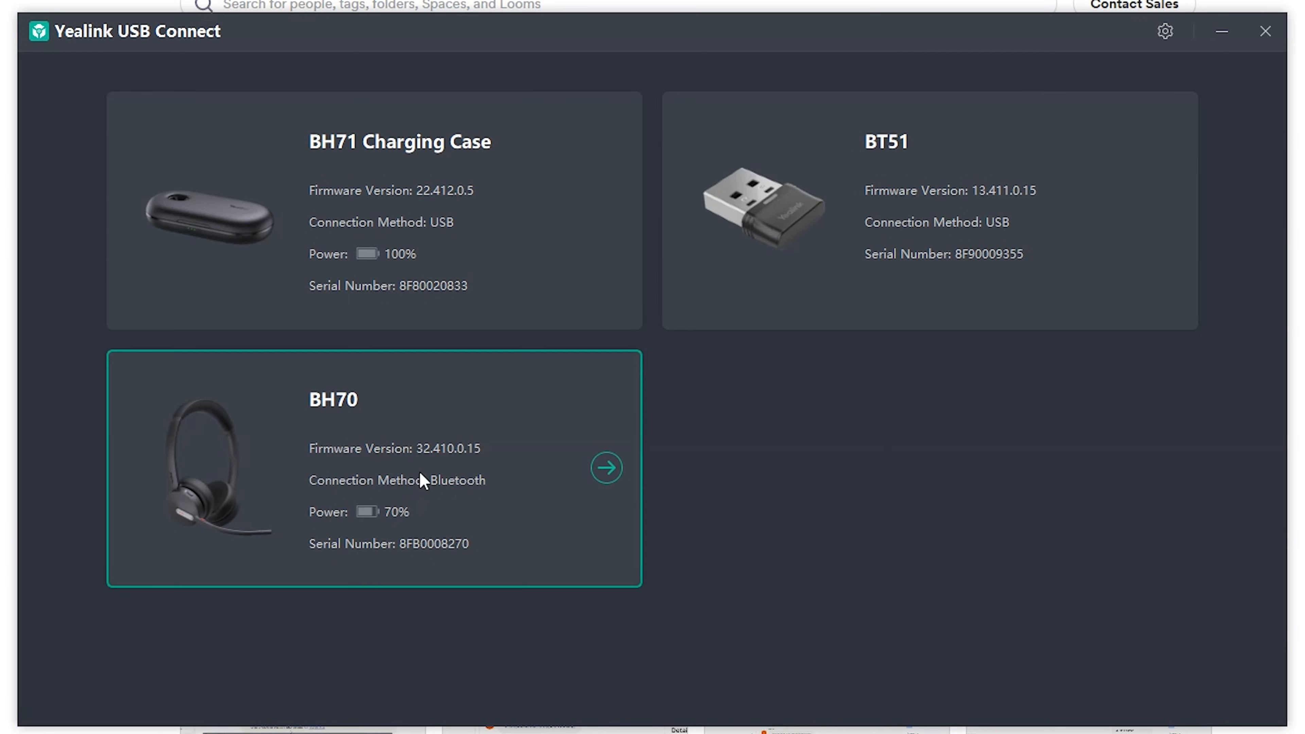
# - View the BH70's Advanced Settings with Teams platform and list the call equalizer choices (Normal, Bass, Treble)
pyautogui.click(605, 467)
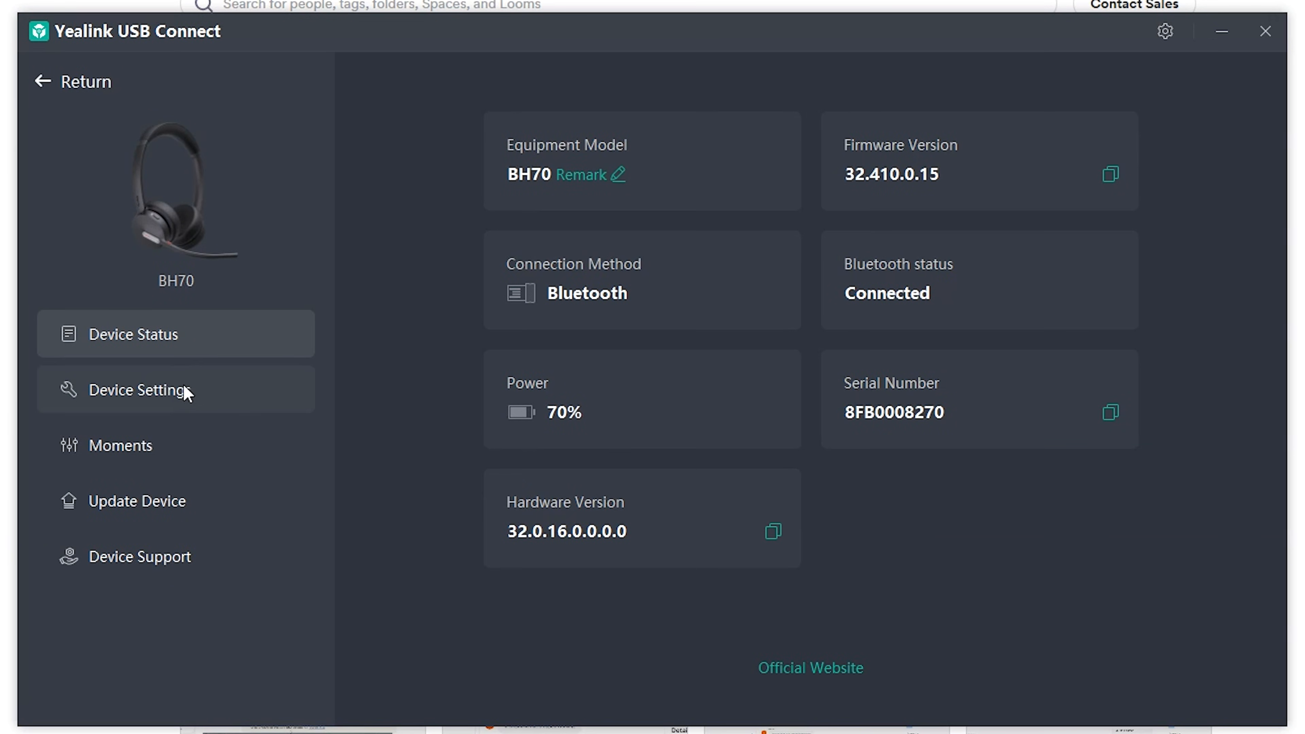
pyautogui.click(141, 389)
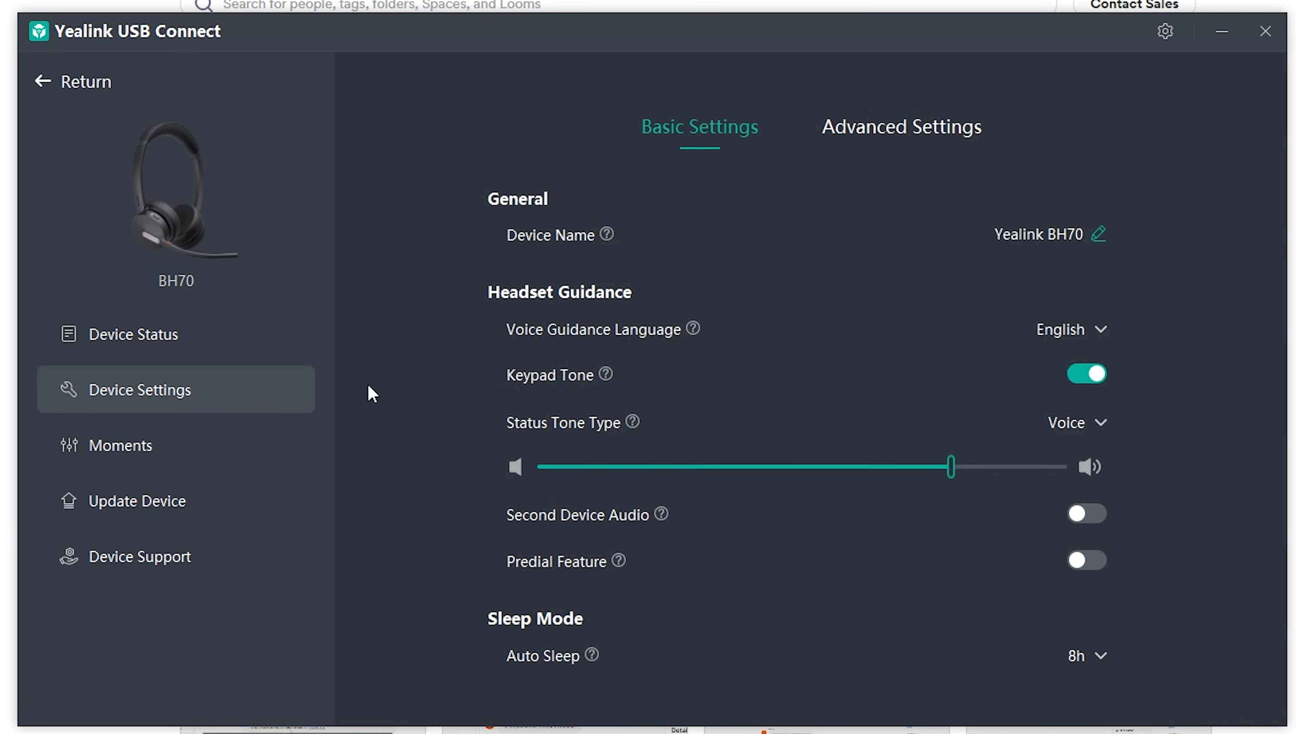
pyautogui.scroll(-3)
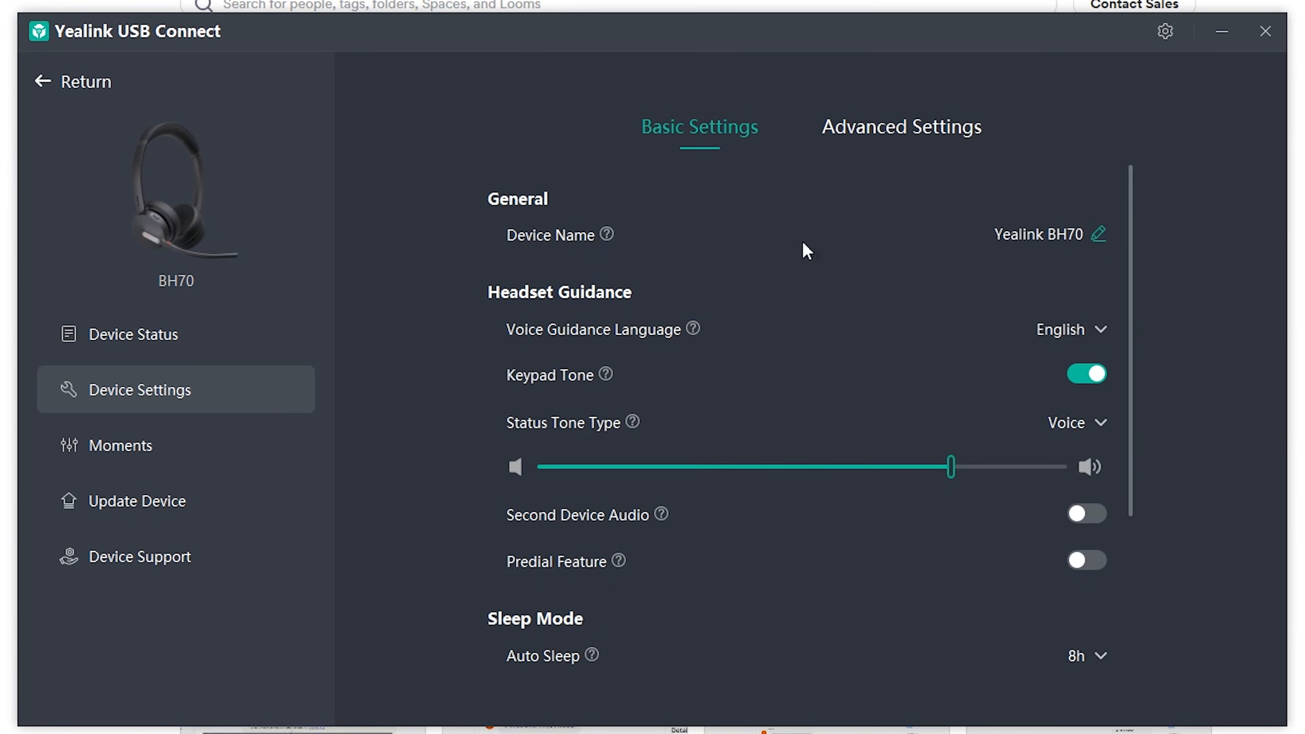
pyautogui.click(901, 127)
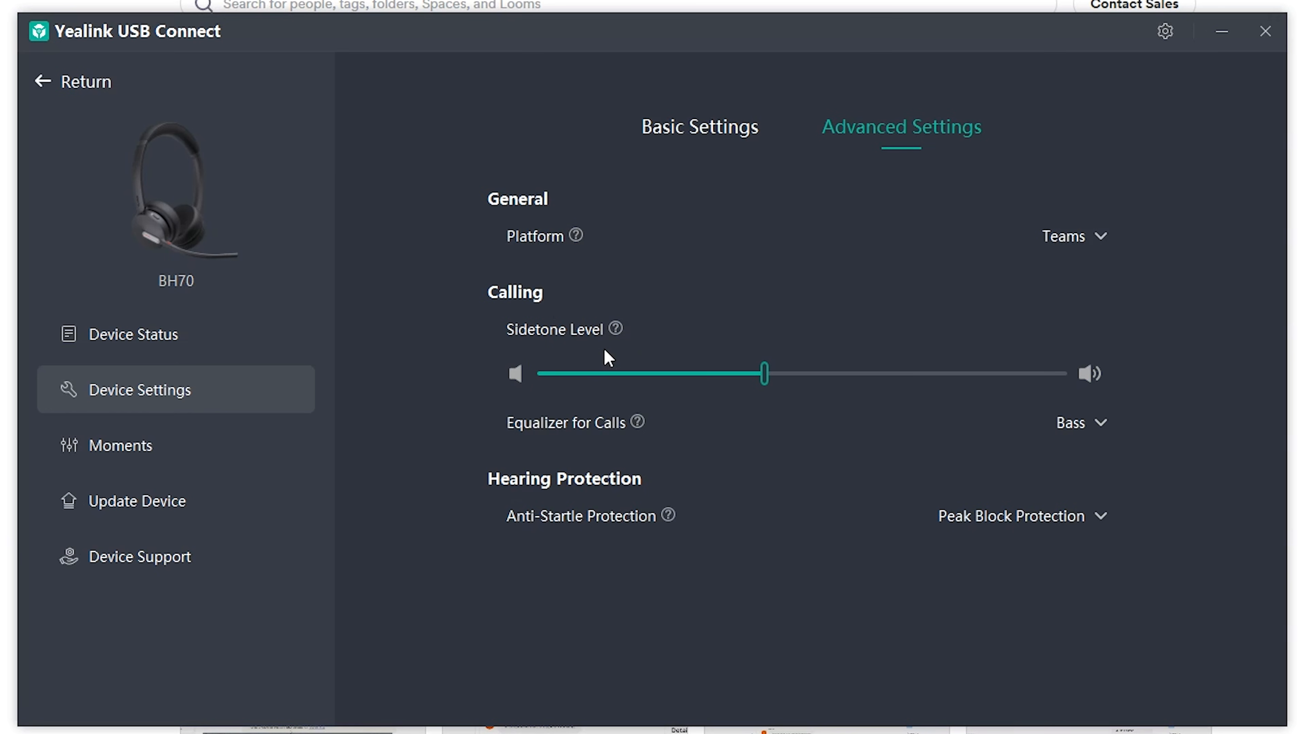
pyautogui.moveTo(813, 287)
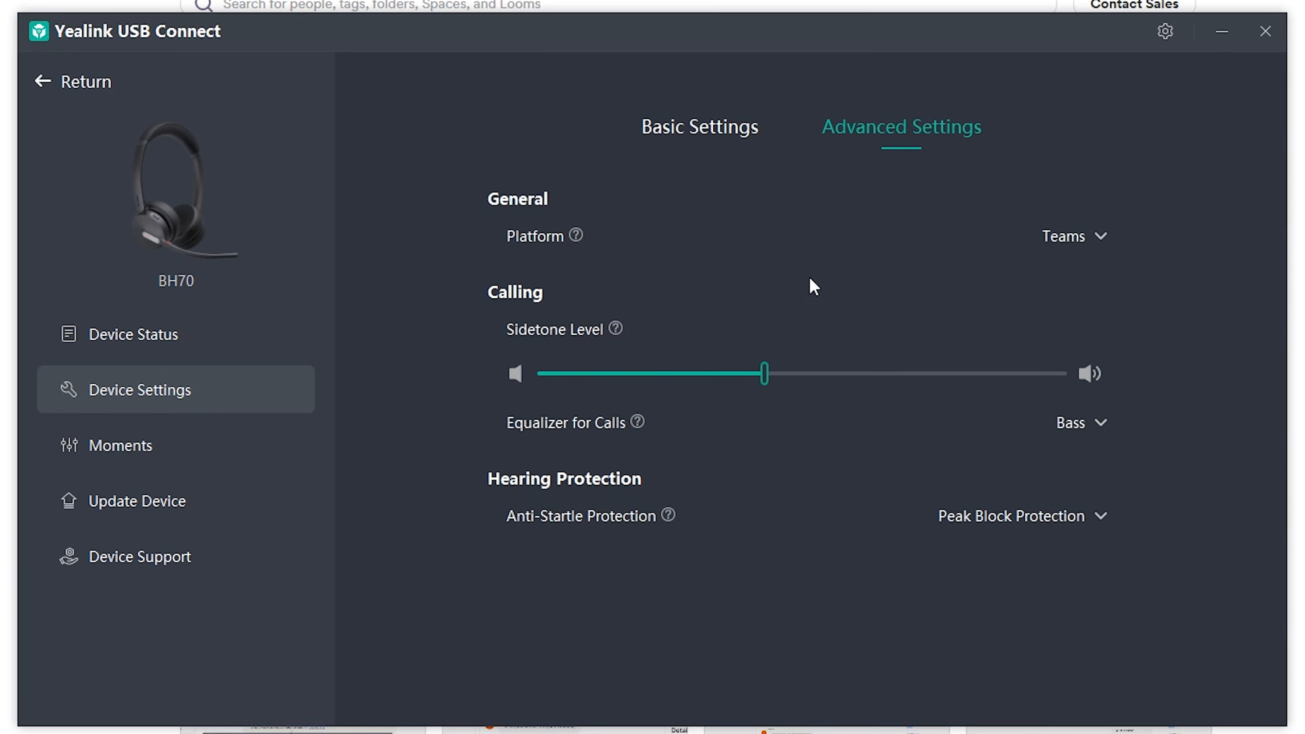
pyautogui.moveTo(898, 316)
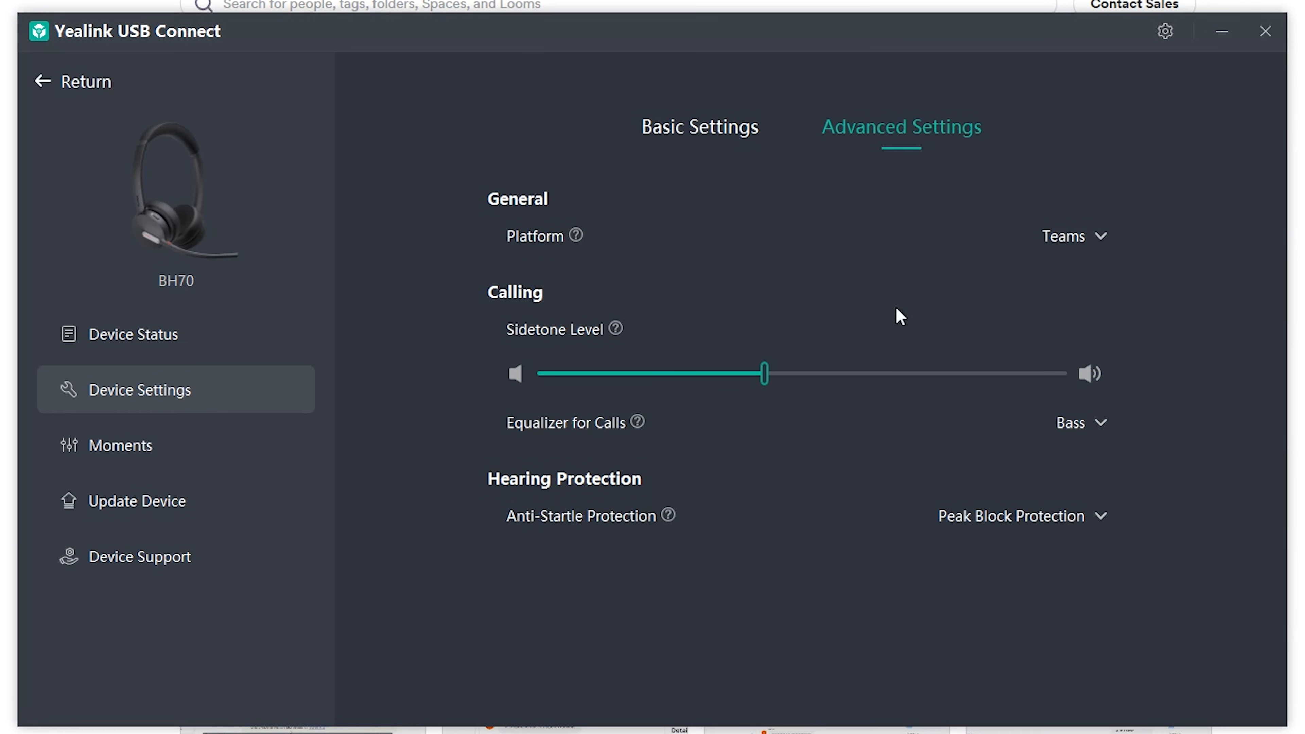
pyautogui.moveTo(853, 304)
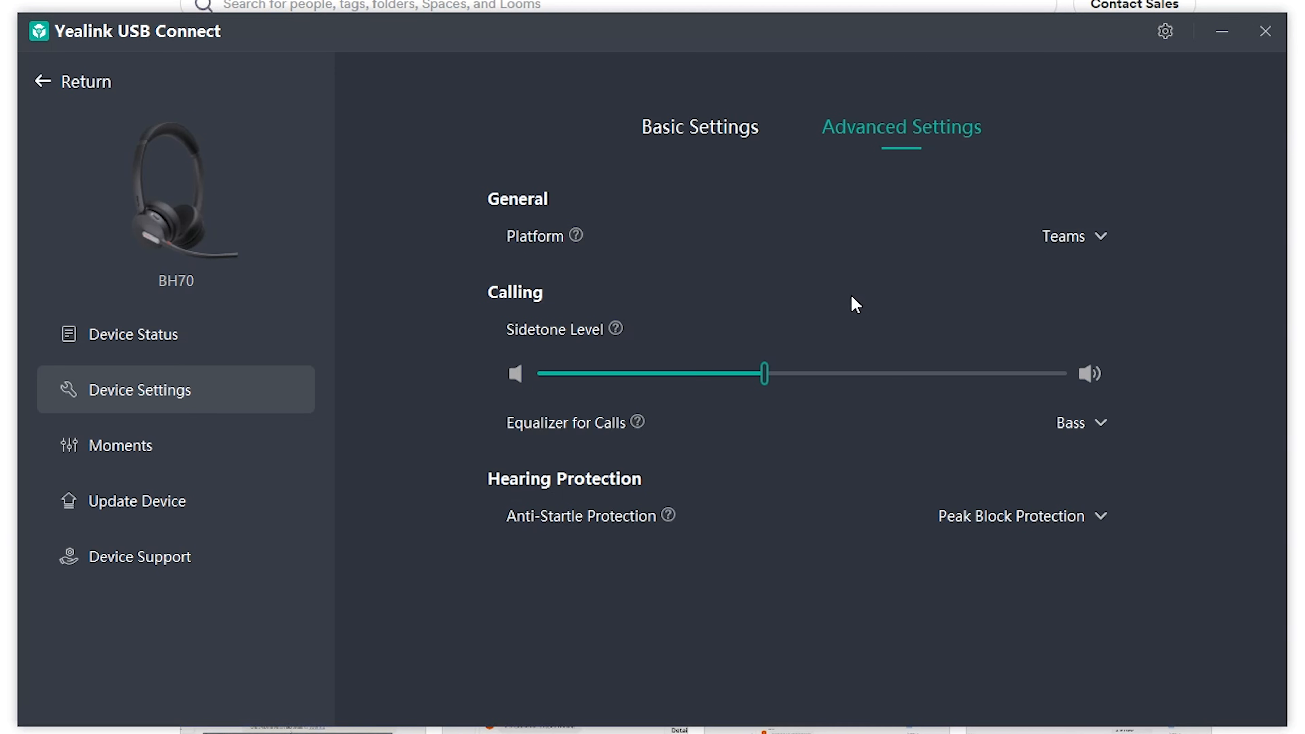
pyautogui.moveTo(679, 400)
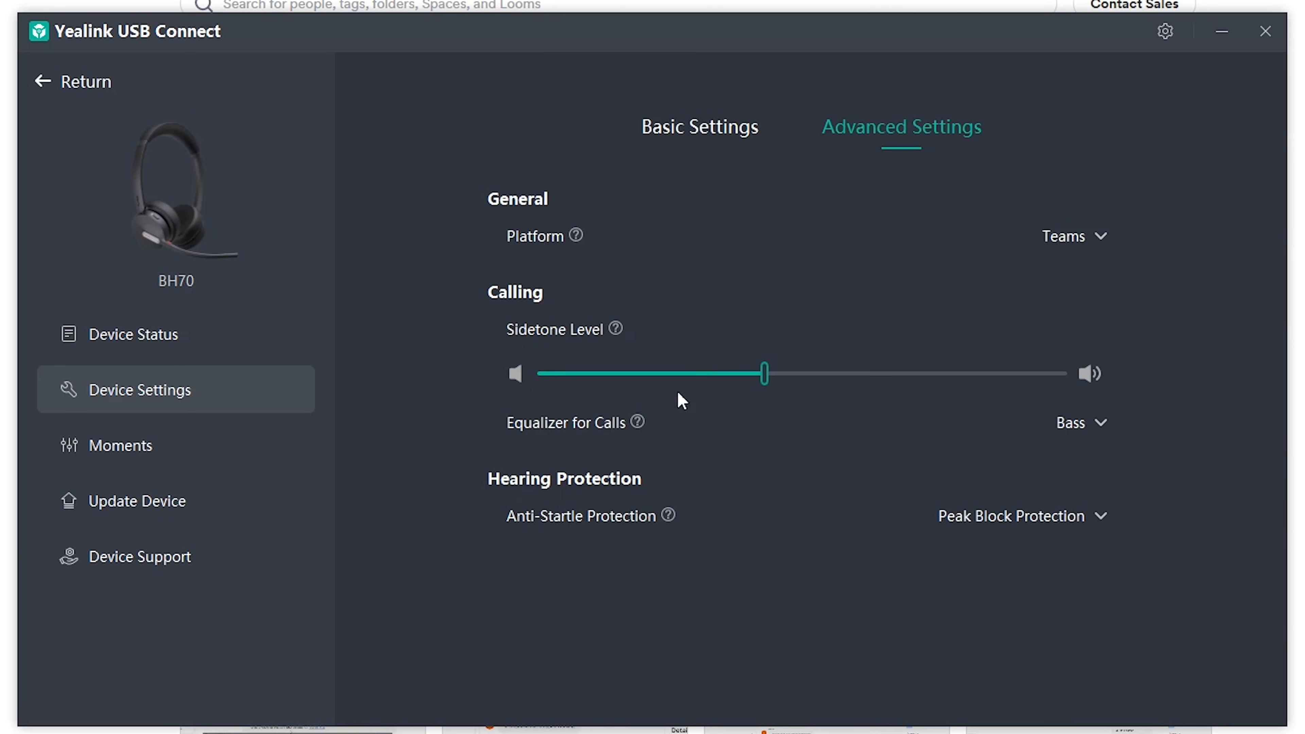
pyautogui.moveTo(770, 285)
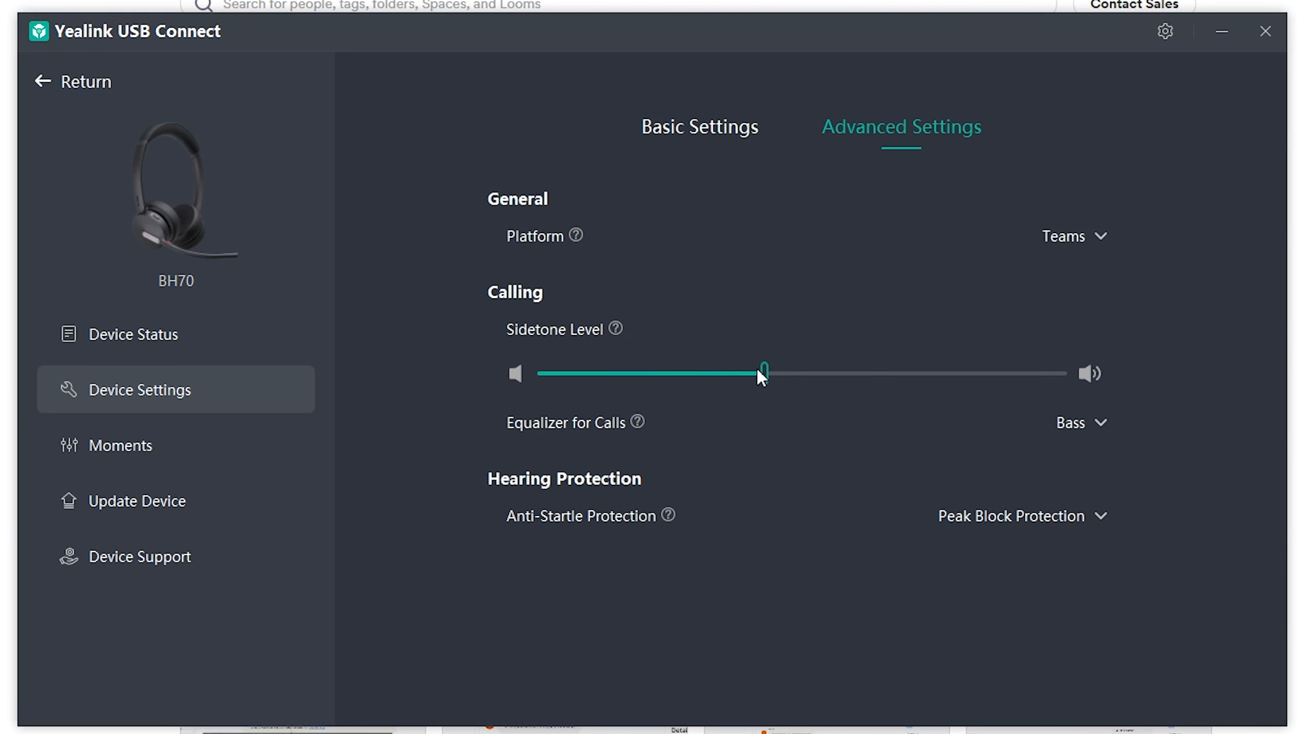
pyautogui.moveTo(1020, 420)
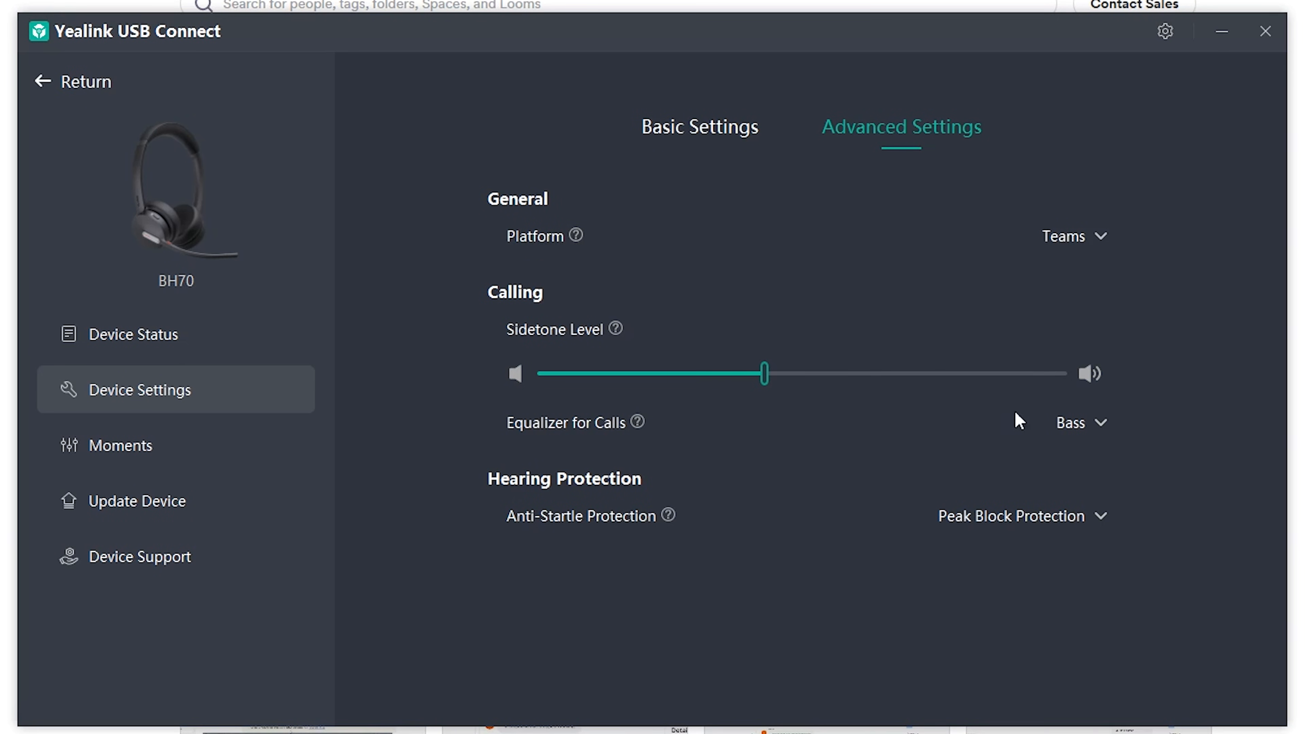
pyautogui.click(1081, 423)
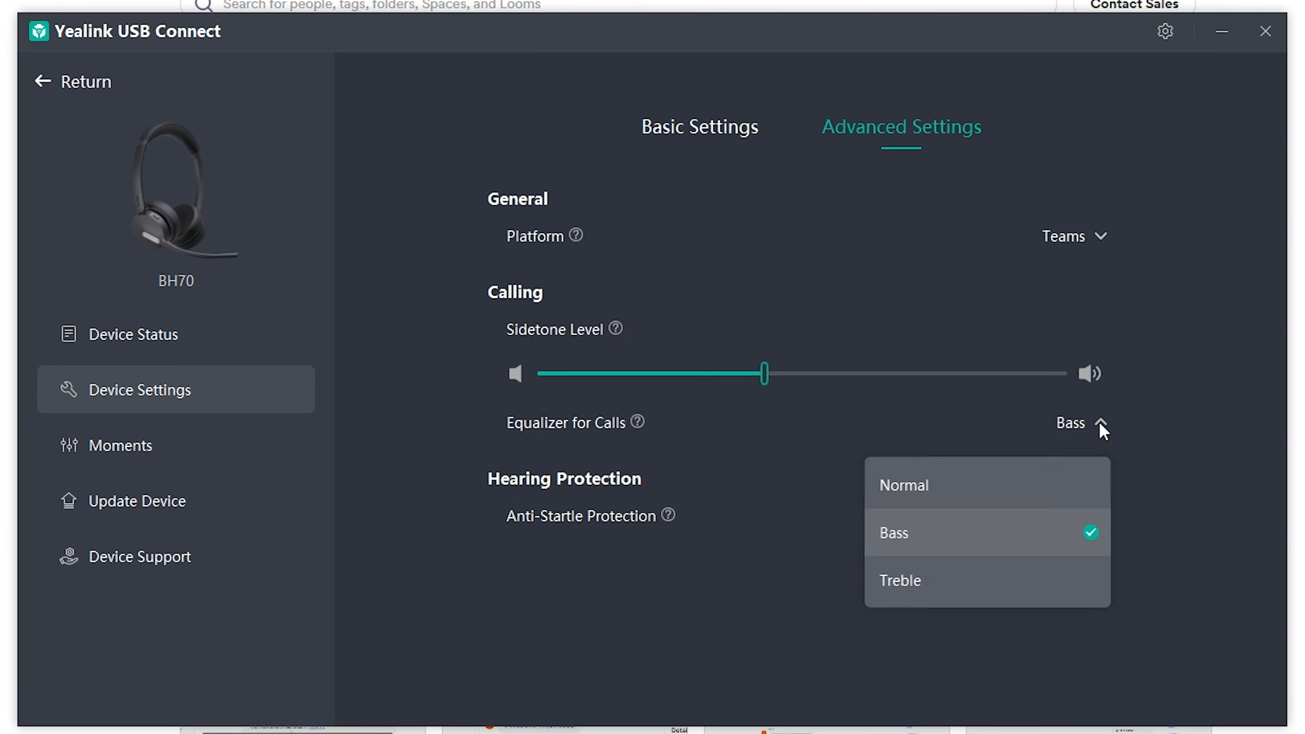
pyautogui.moveTo(986, 516)
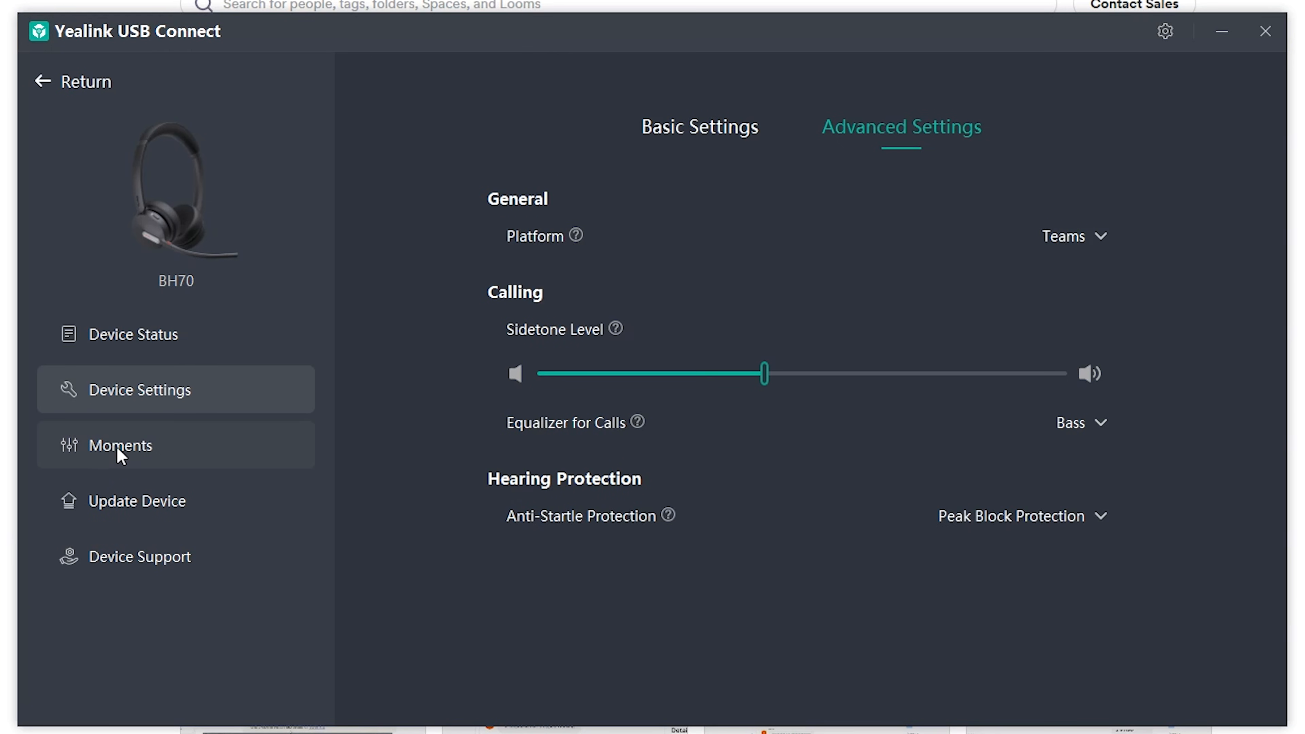
# - On the BH70 Moments page, try Bass Boost and Voice Boost presets, then restore Default Neutral
pyautogui.click(119, 445)
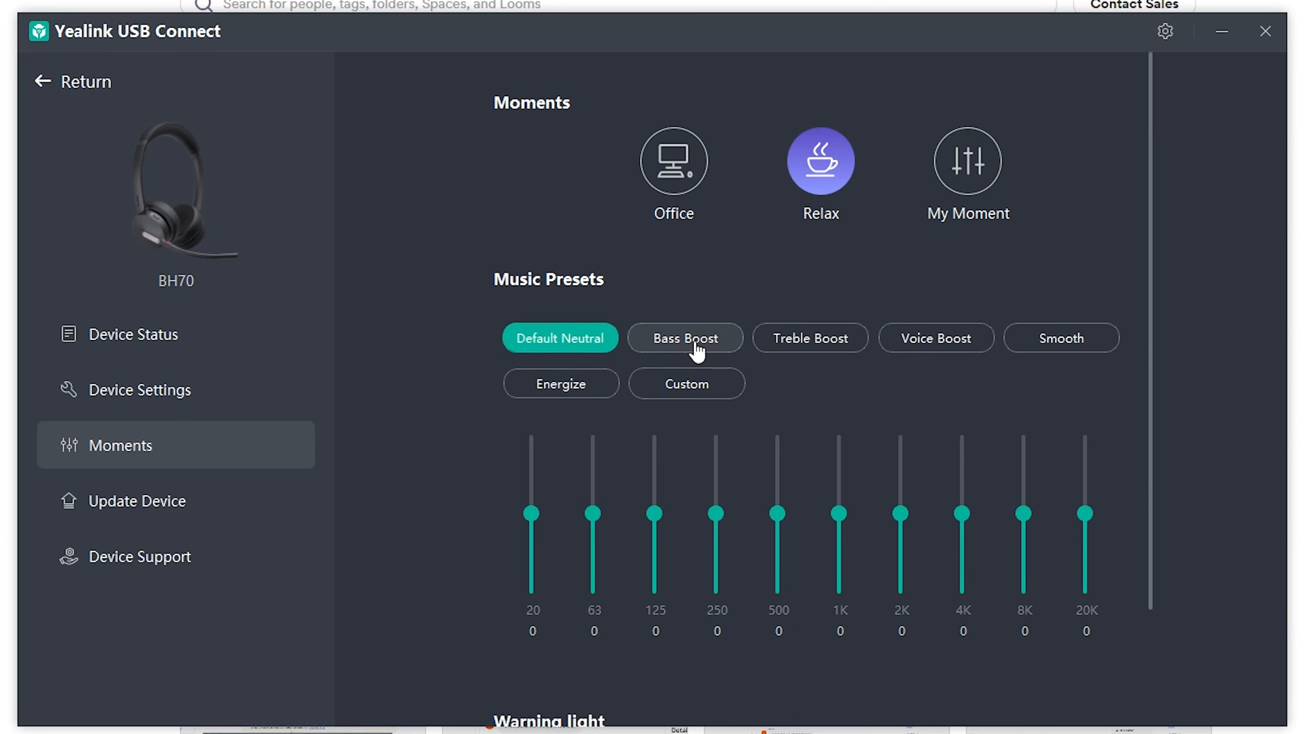
pyautogui.click(684, 338)
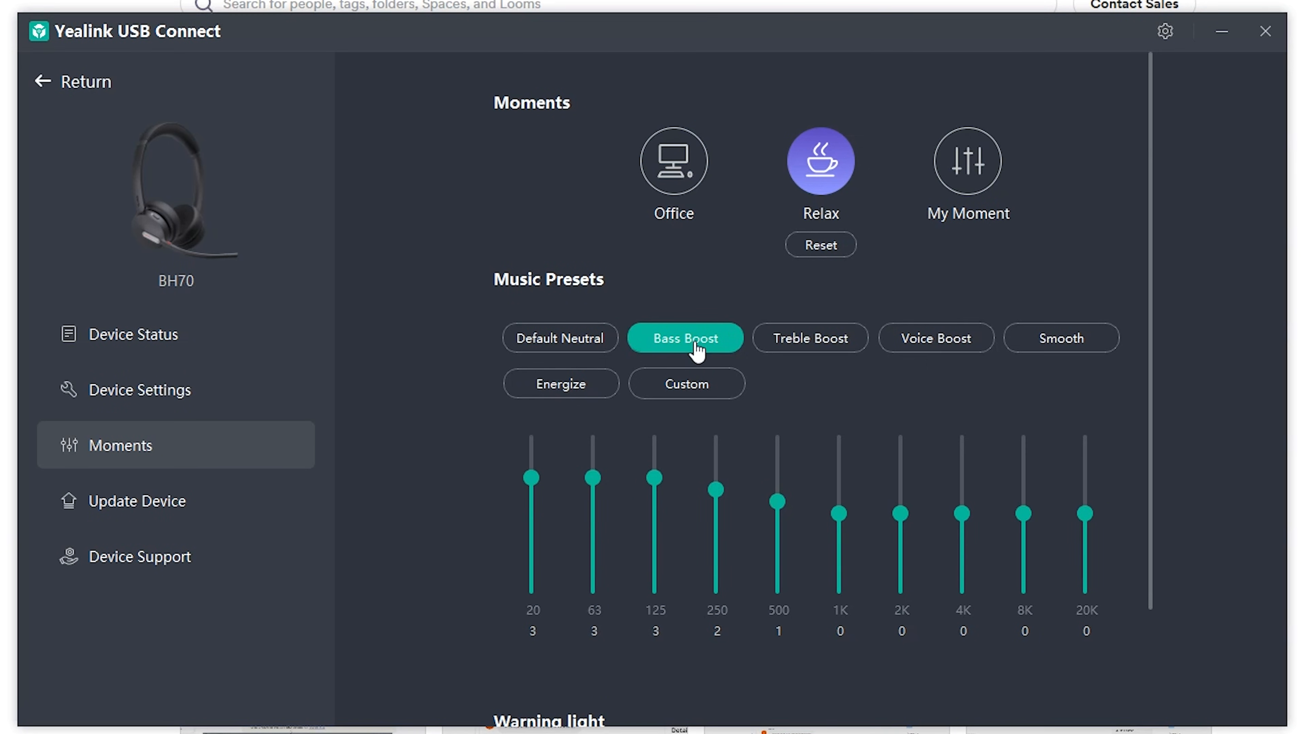
pyautogui.click(935, 338)
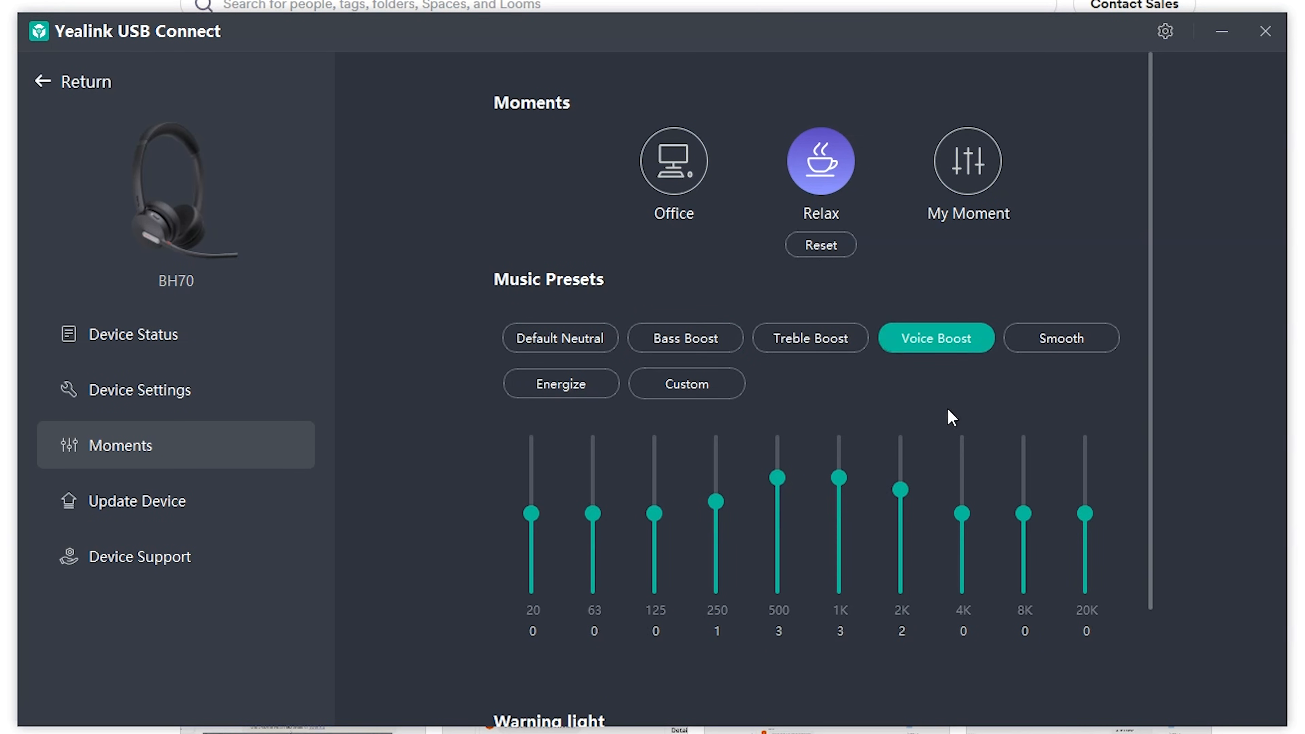
pyautogui.click(559, 337)
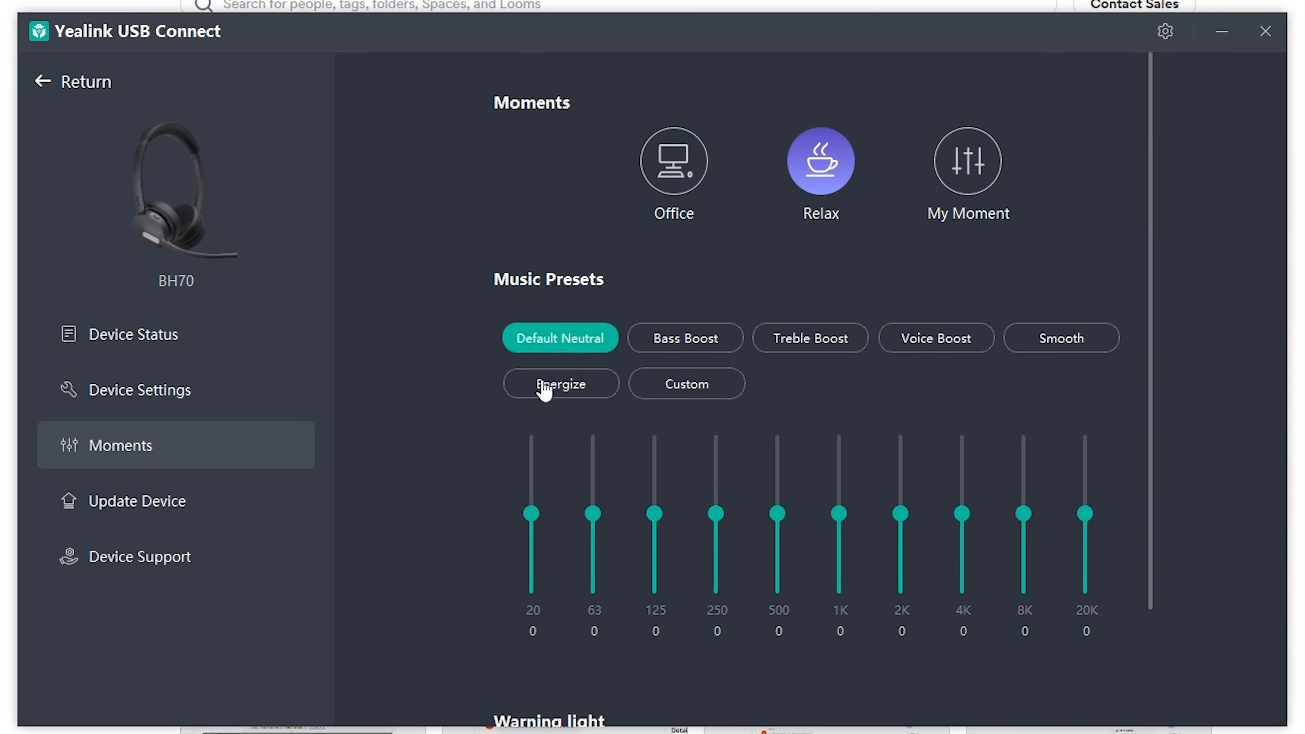
pyautogui.scroll(-3)
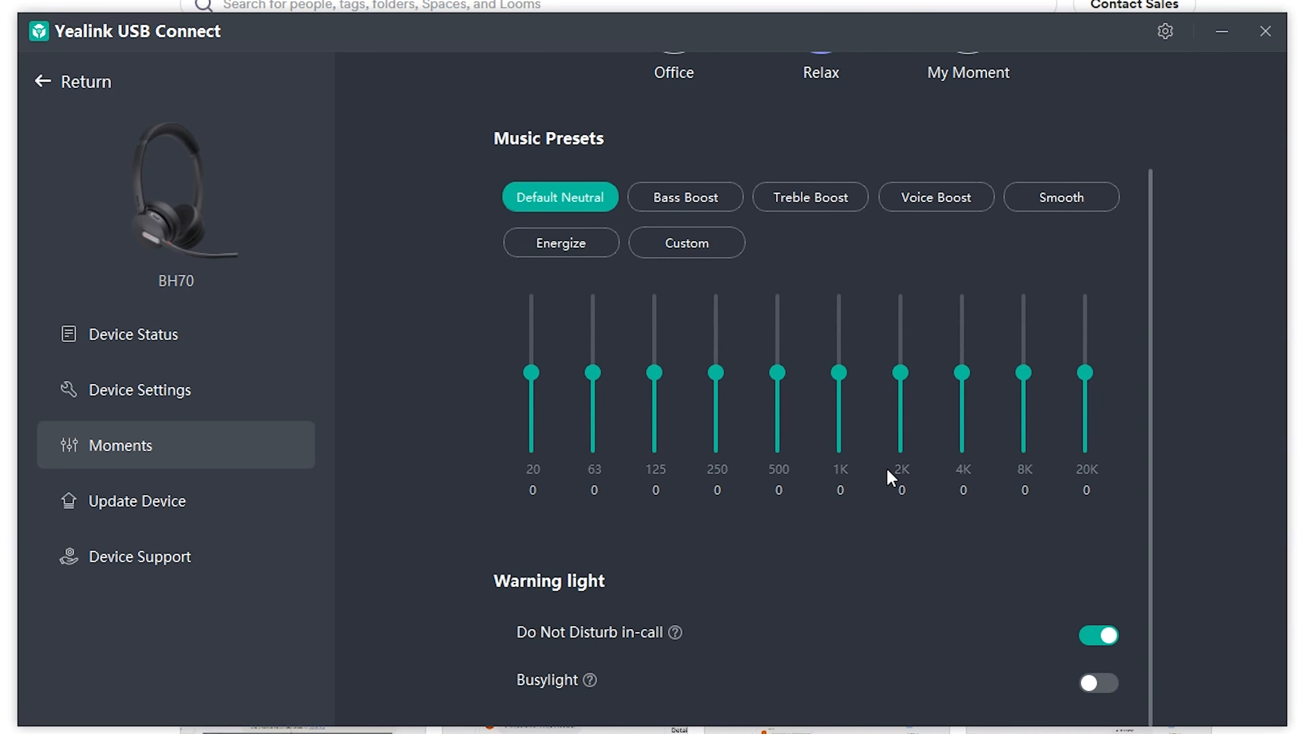
pyautogui.moveTo(626, 608)
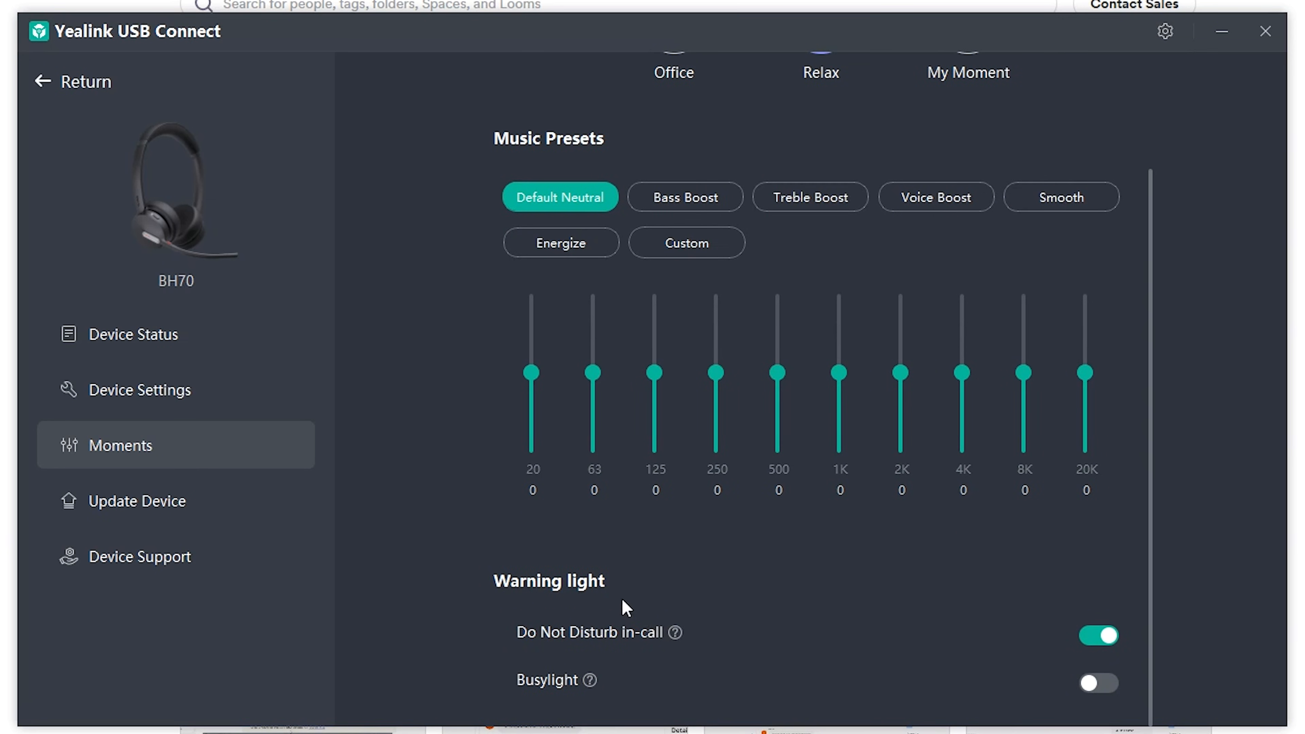
pyautogui.moveTo(608, 689)
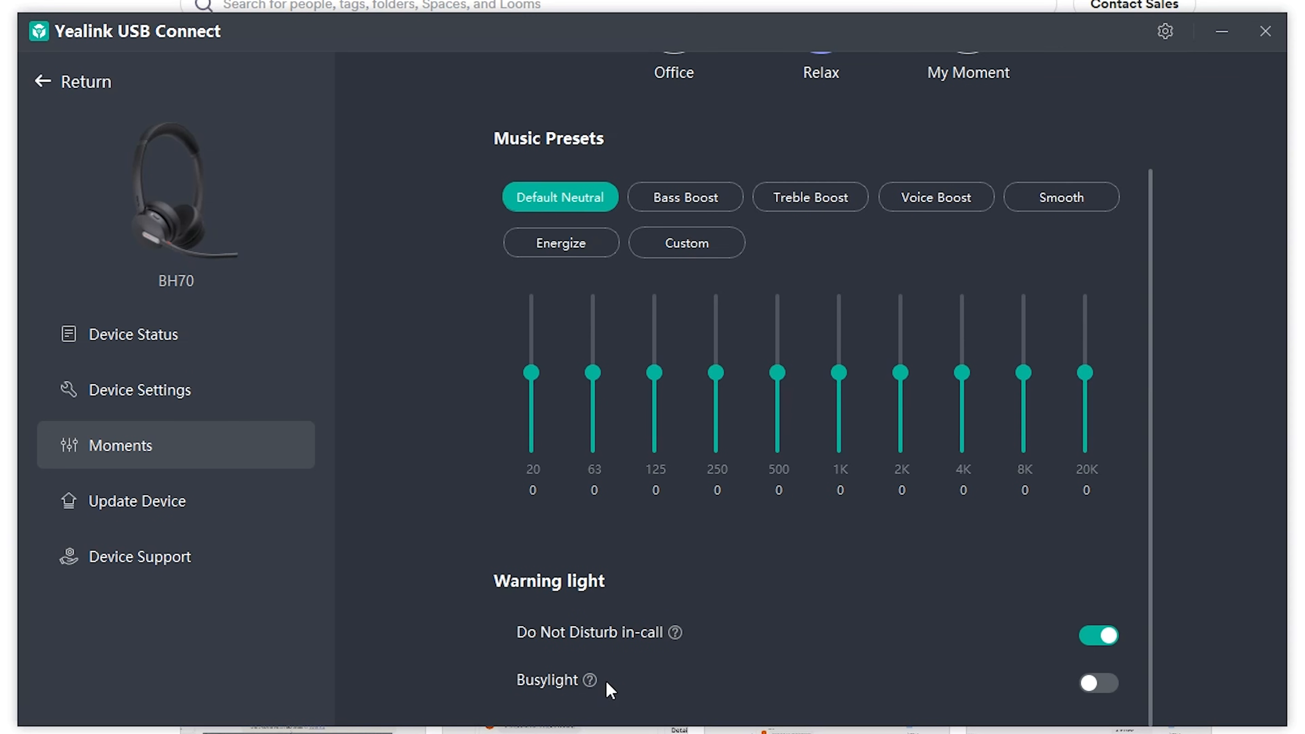
pyautogui.moveTo(982, 659)
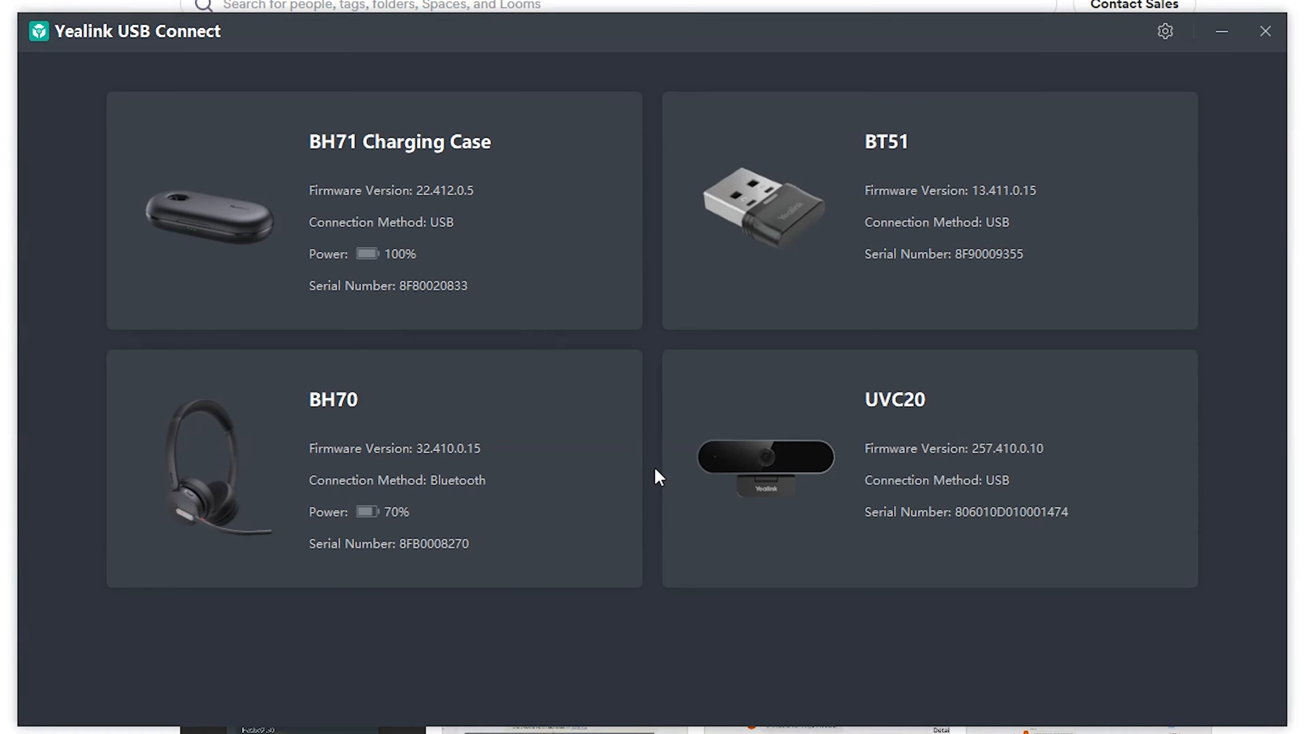
pyautogui.moveTo(998, 409)
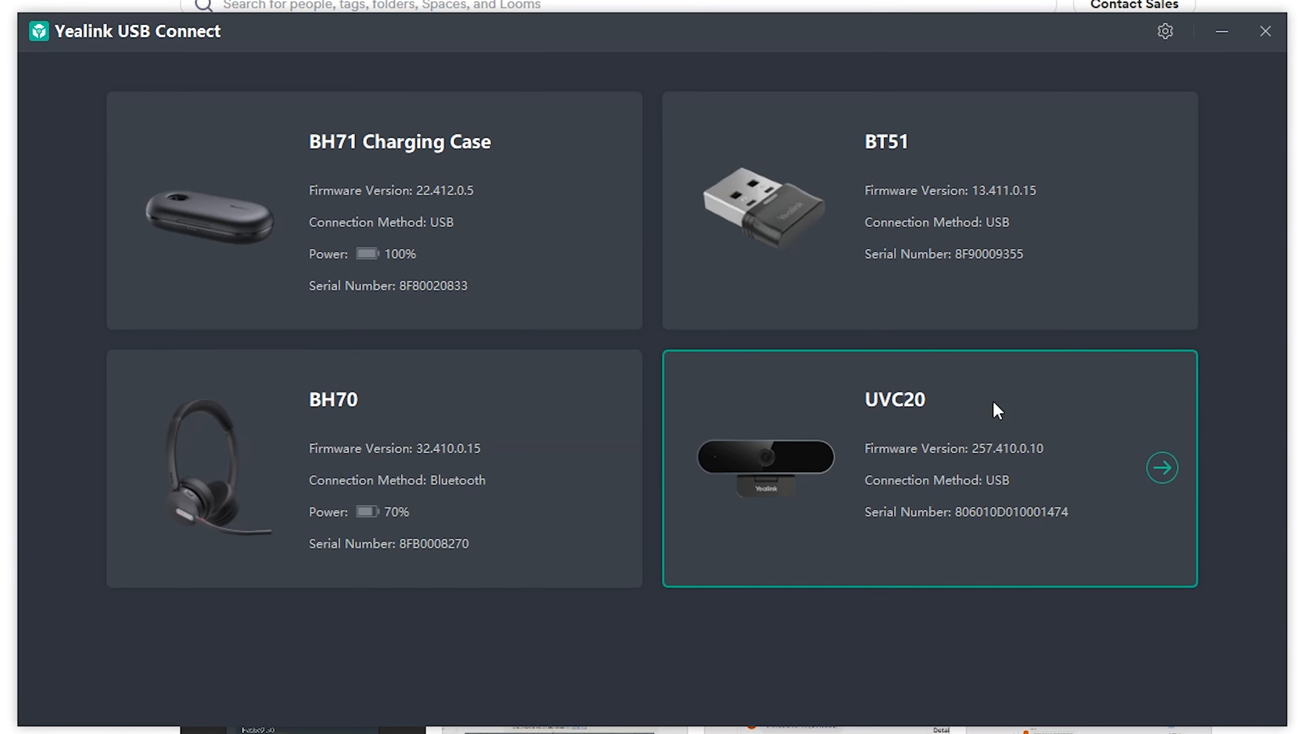
# - View the UVC20 webcam's device settings with pan, tilt, zoom controls and presets
pyautogui.click(1161, 467)
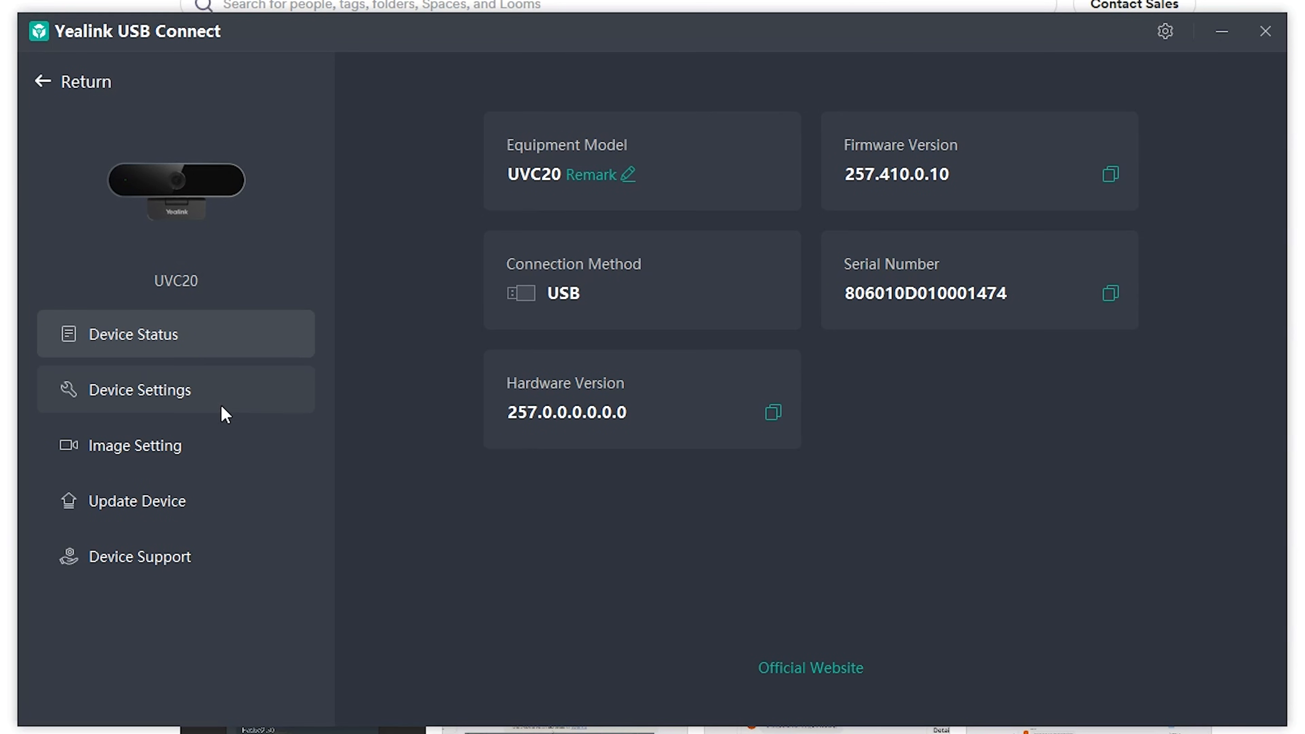
pyautogui.click(143, 389)
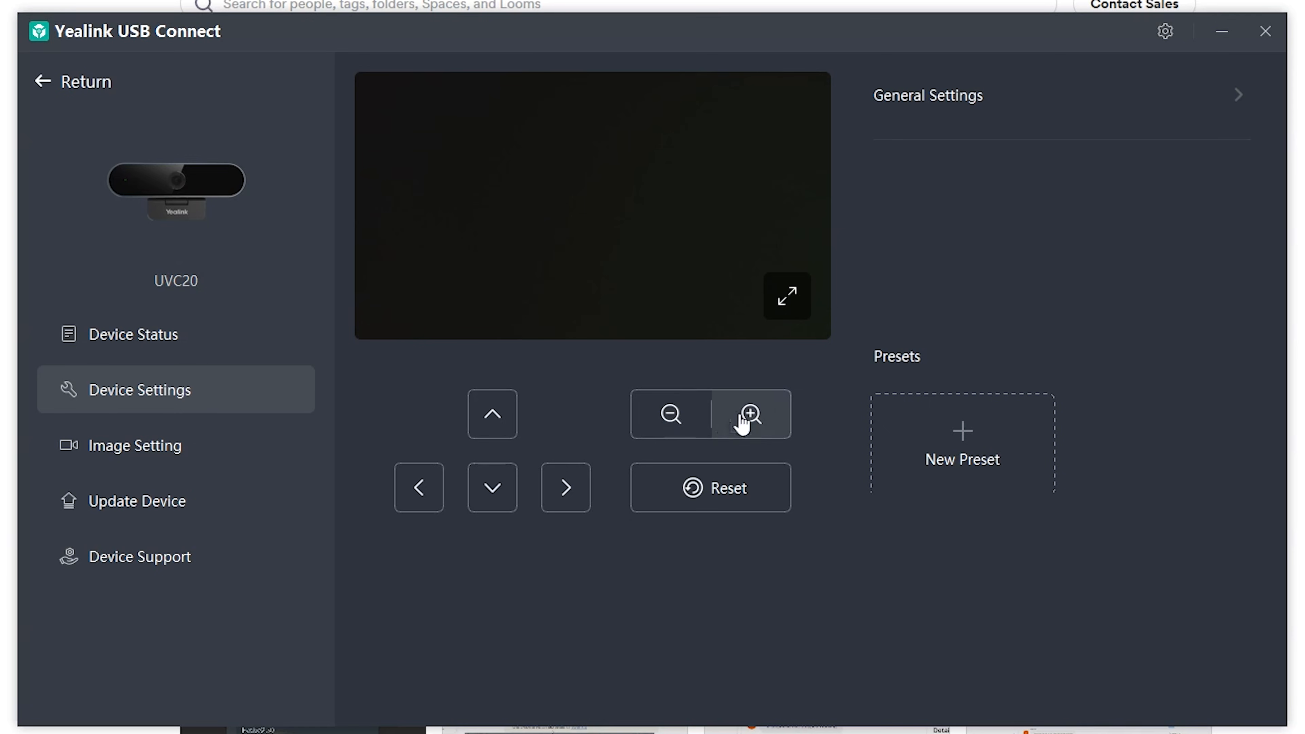
pyautogui.moveTo(961, 467)
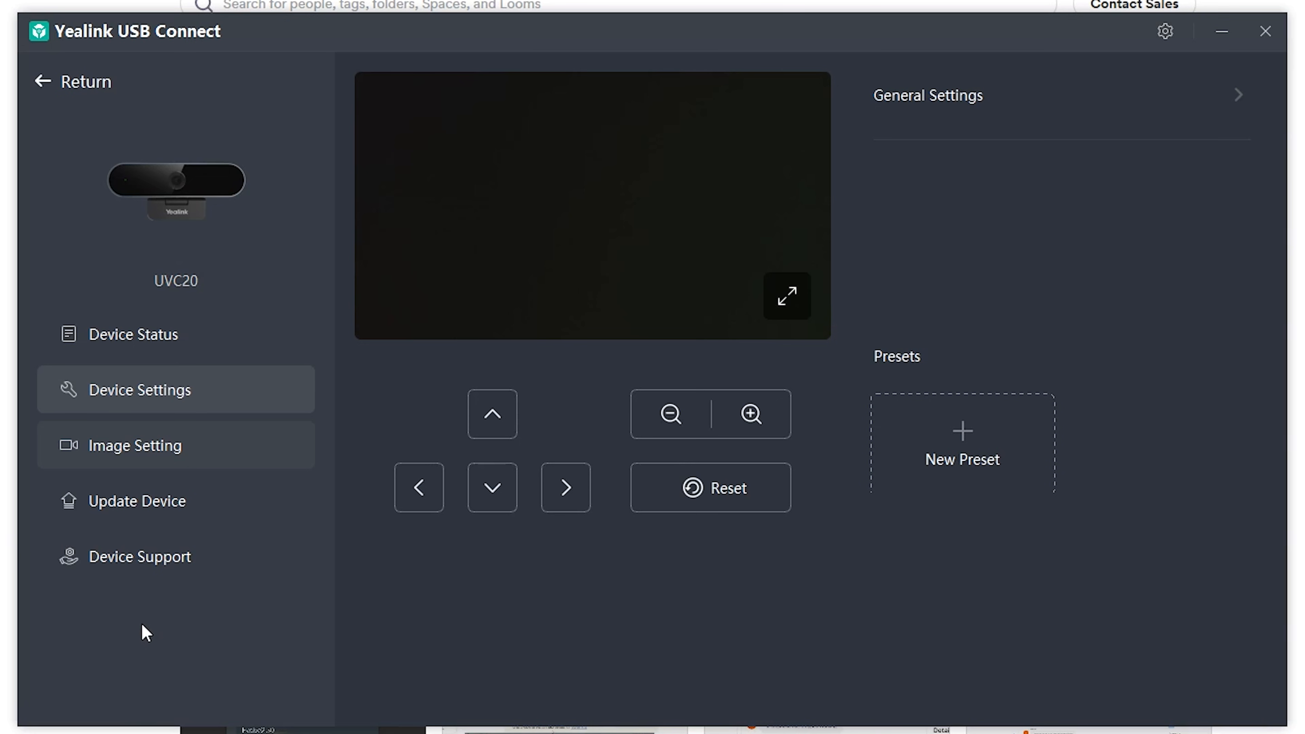
pyautogui.moveTo(238, 619)
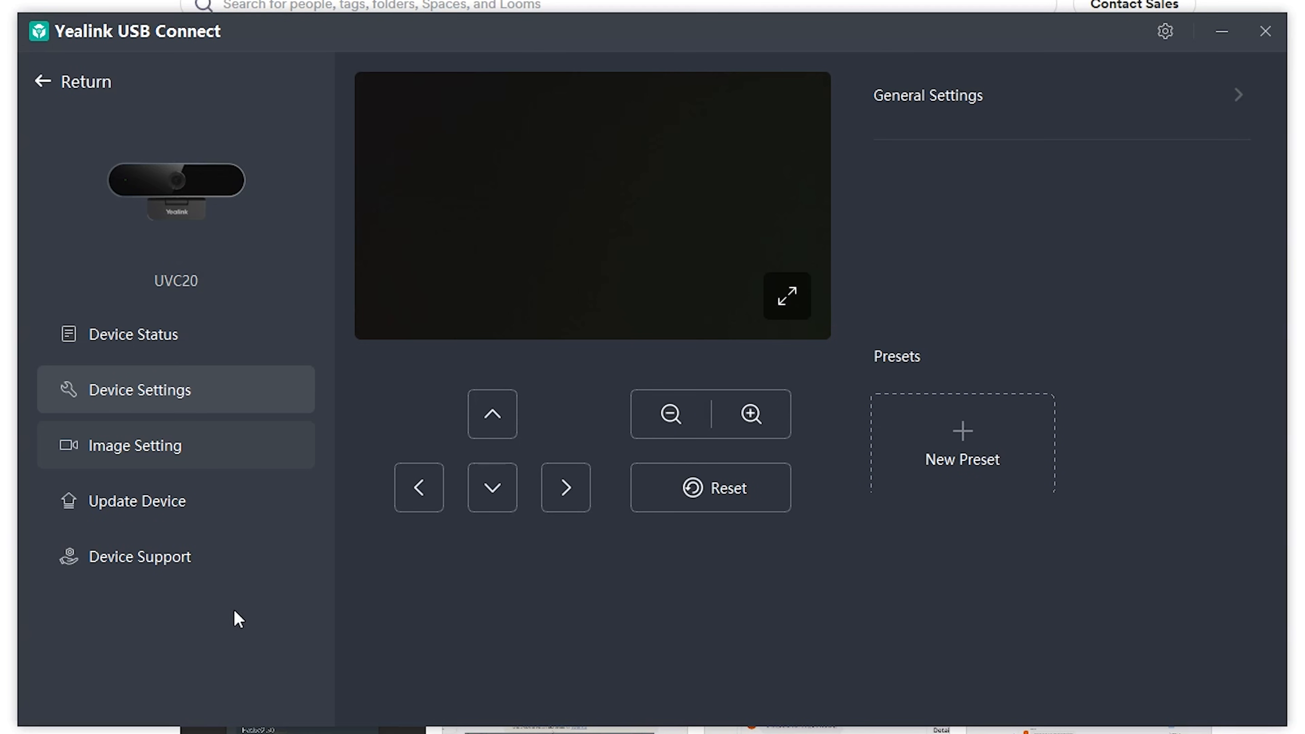
pyautogui.moveTo(130, 497)
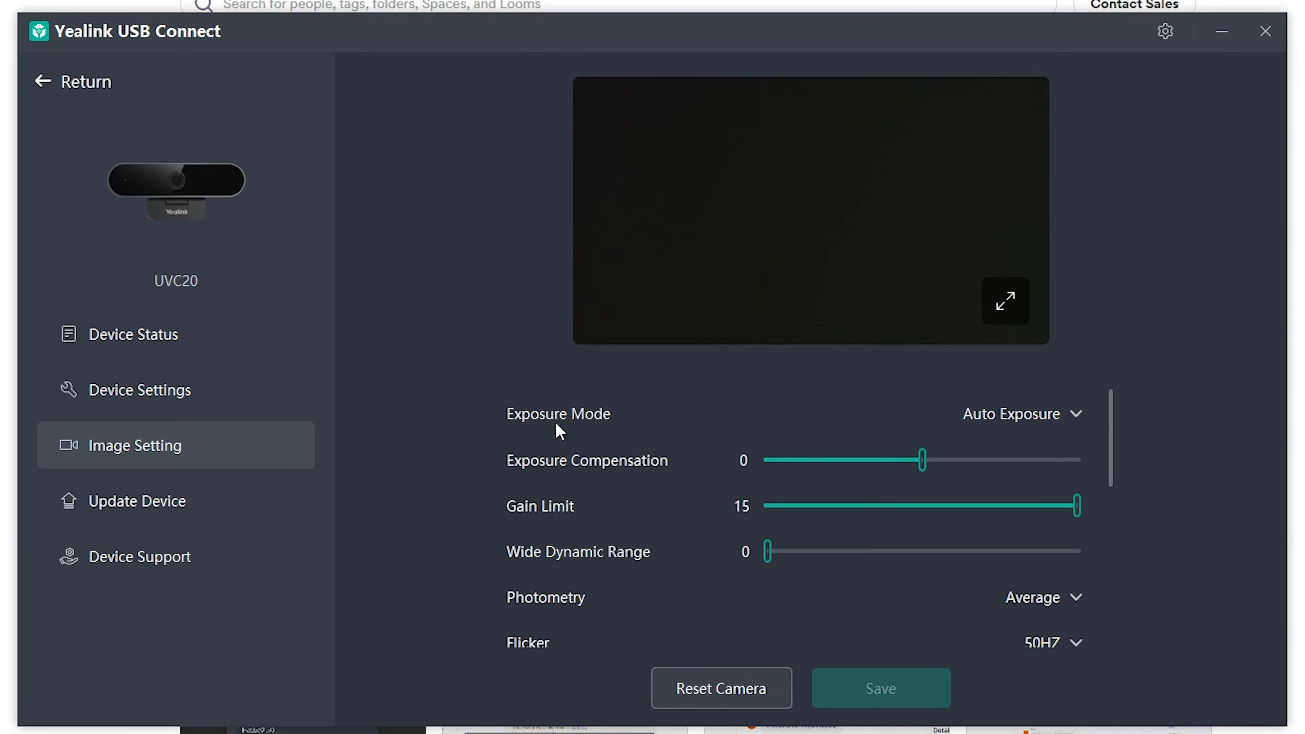
# - Review the UVC20's exposure modes keeping Auto, scroll the image settings, and return to Device Status
pyautogui.click(1023, 413)
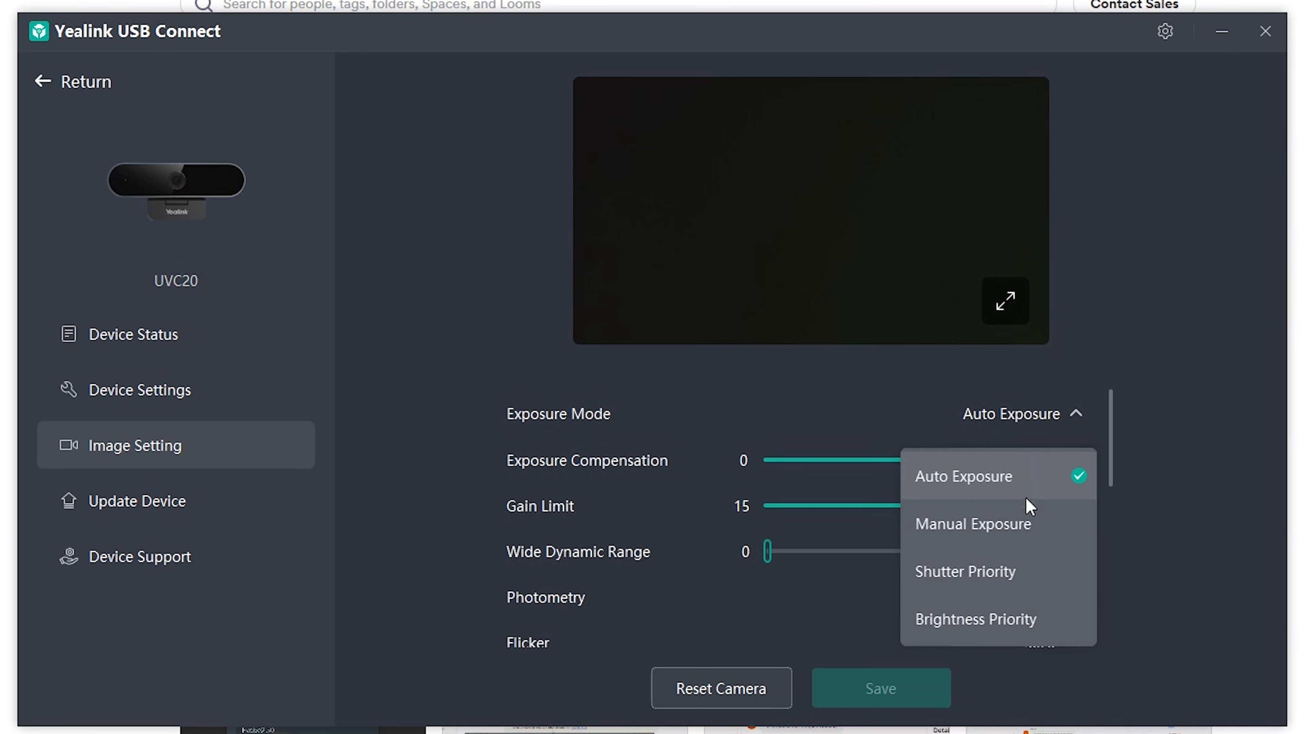
pyautogui.click(963, 476)
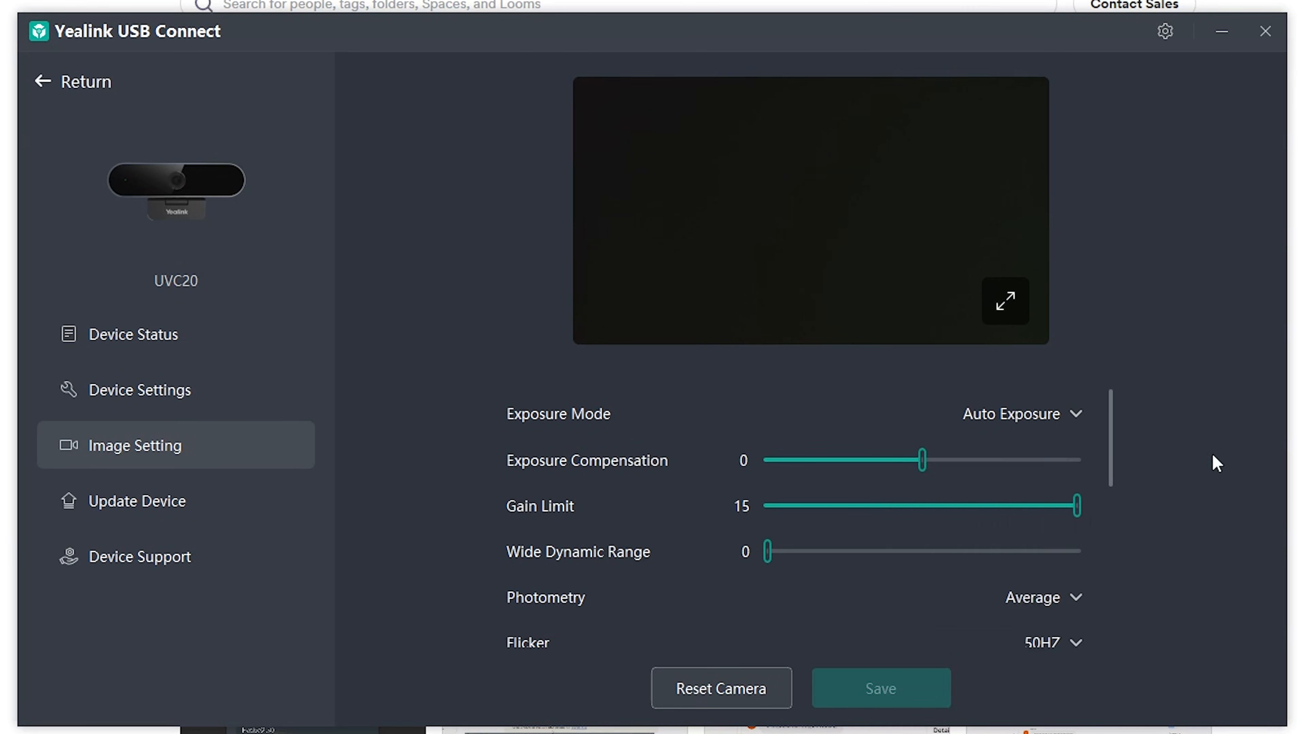
pyautogui.moveTo(608, 516)
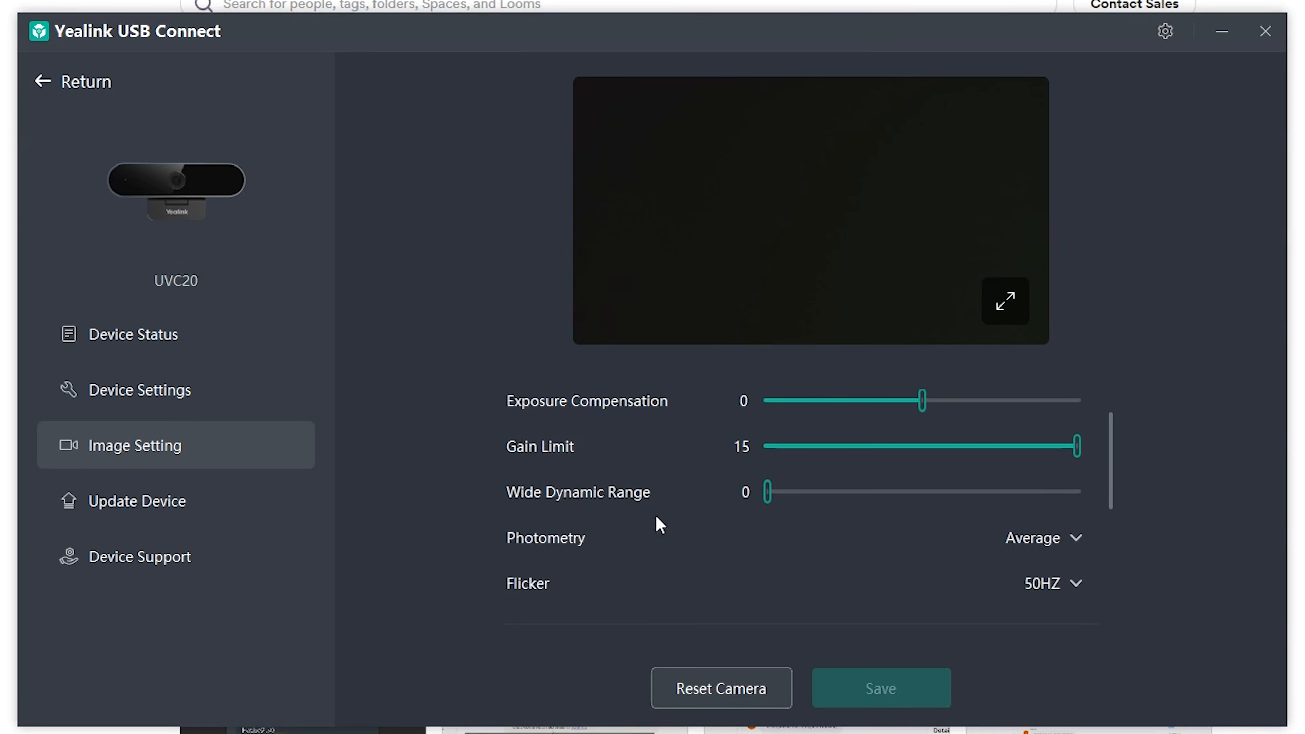
pyautogui.scroll(-3)
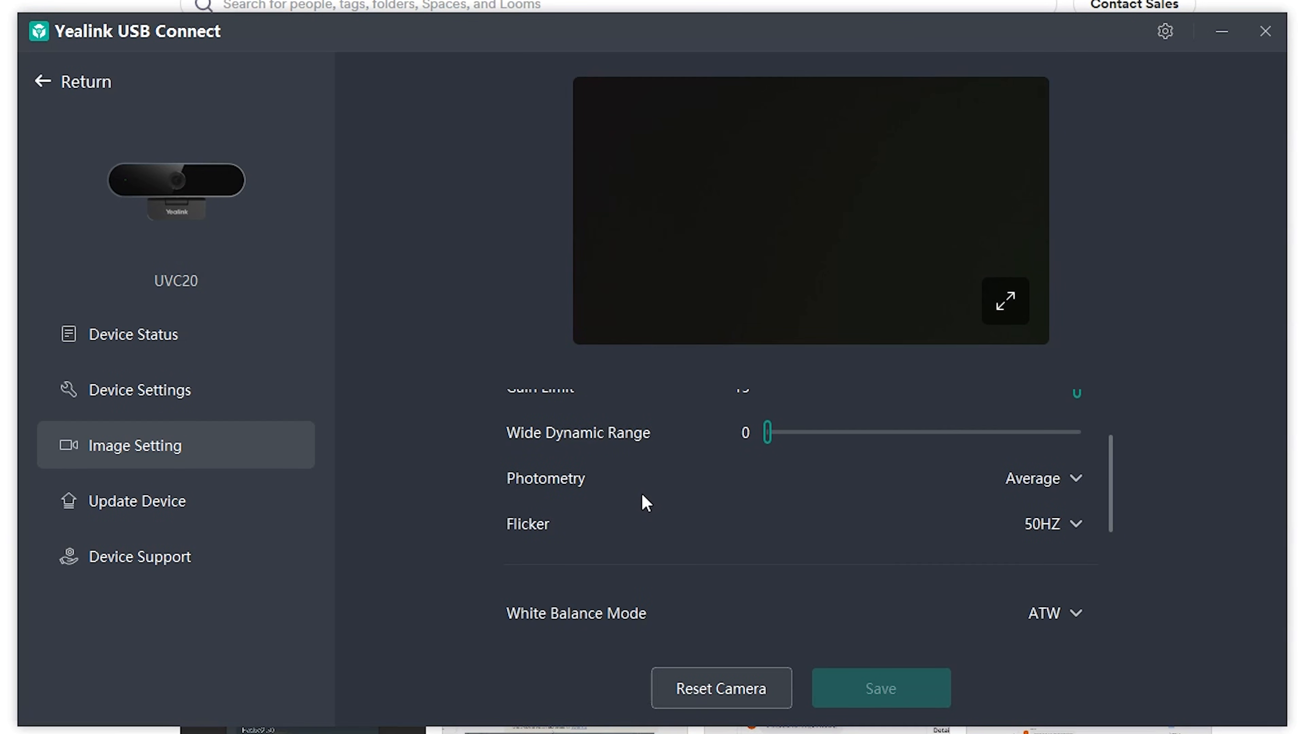
pyautogui.scroll(-3)
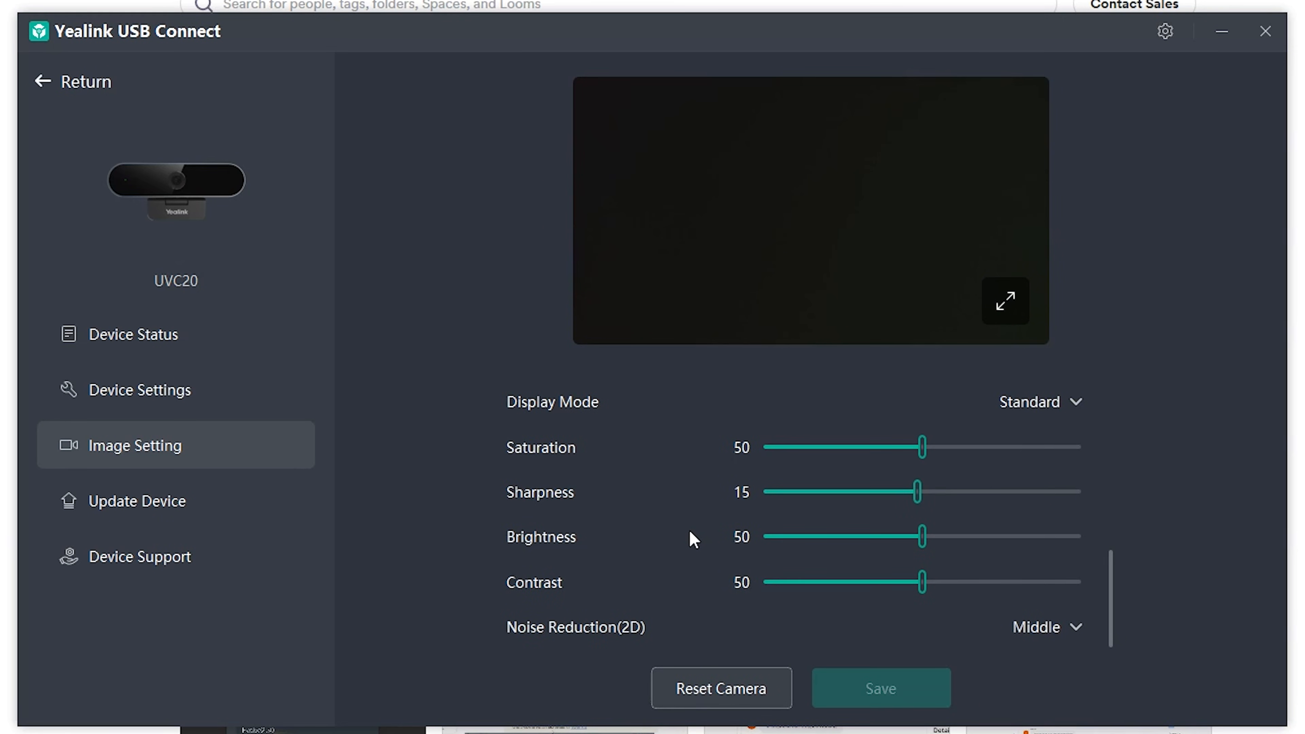
pyautogui.click(134, 334)
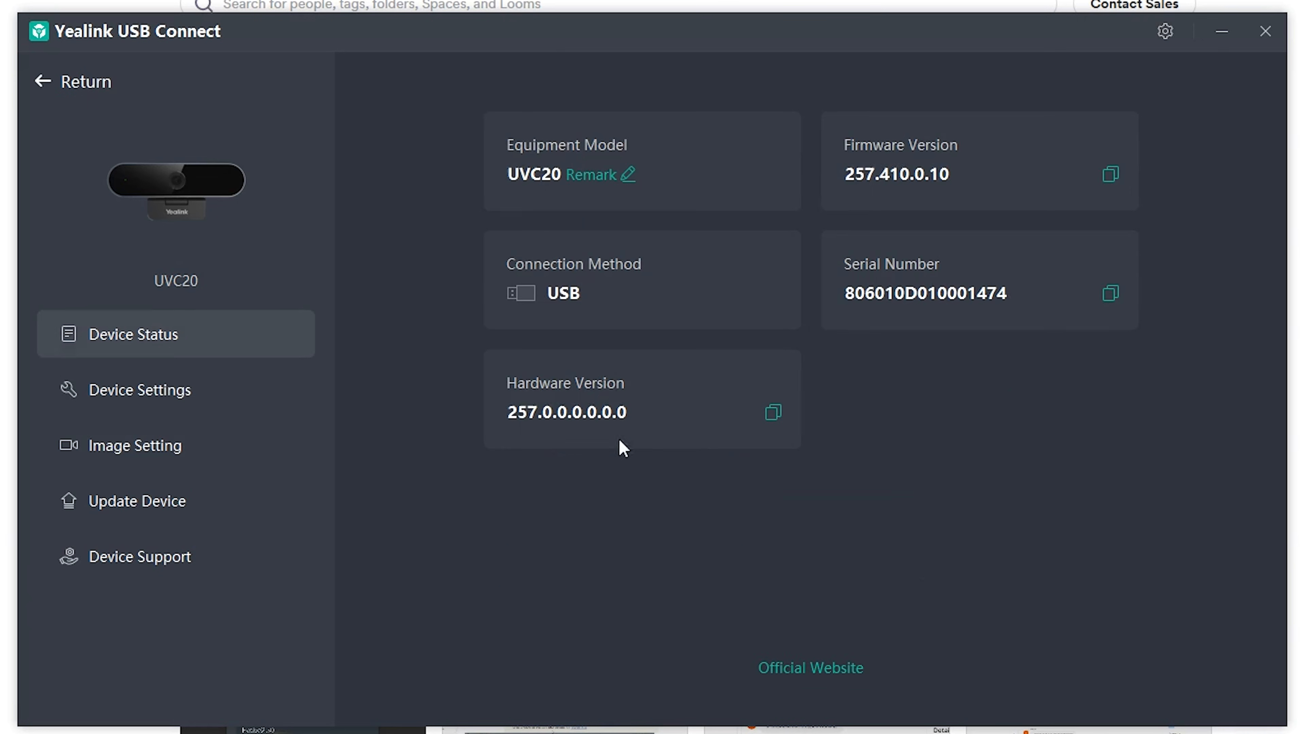
pyautogui.click(141, 389)
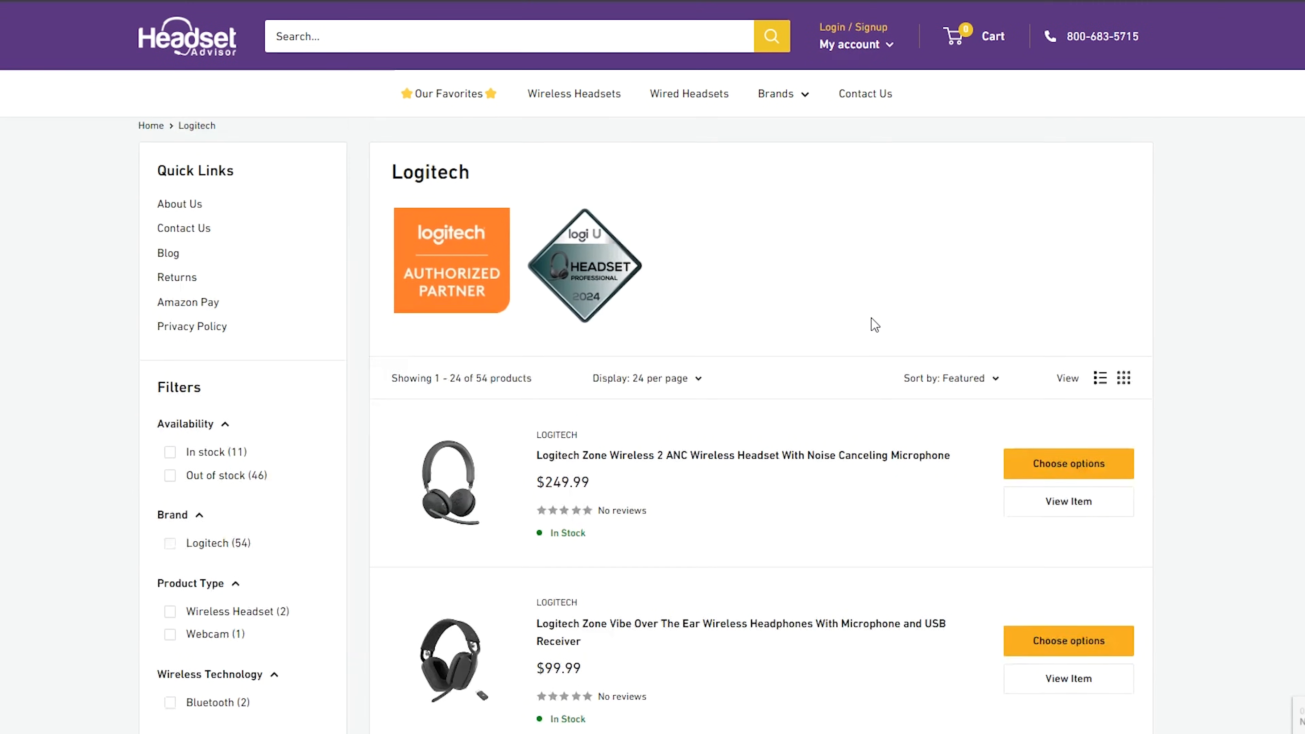
# - Browse the Discover headsets collection from the Brands menu, then go to the Contact Us page
pyautogui.click(776, 93)
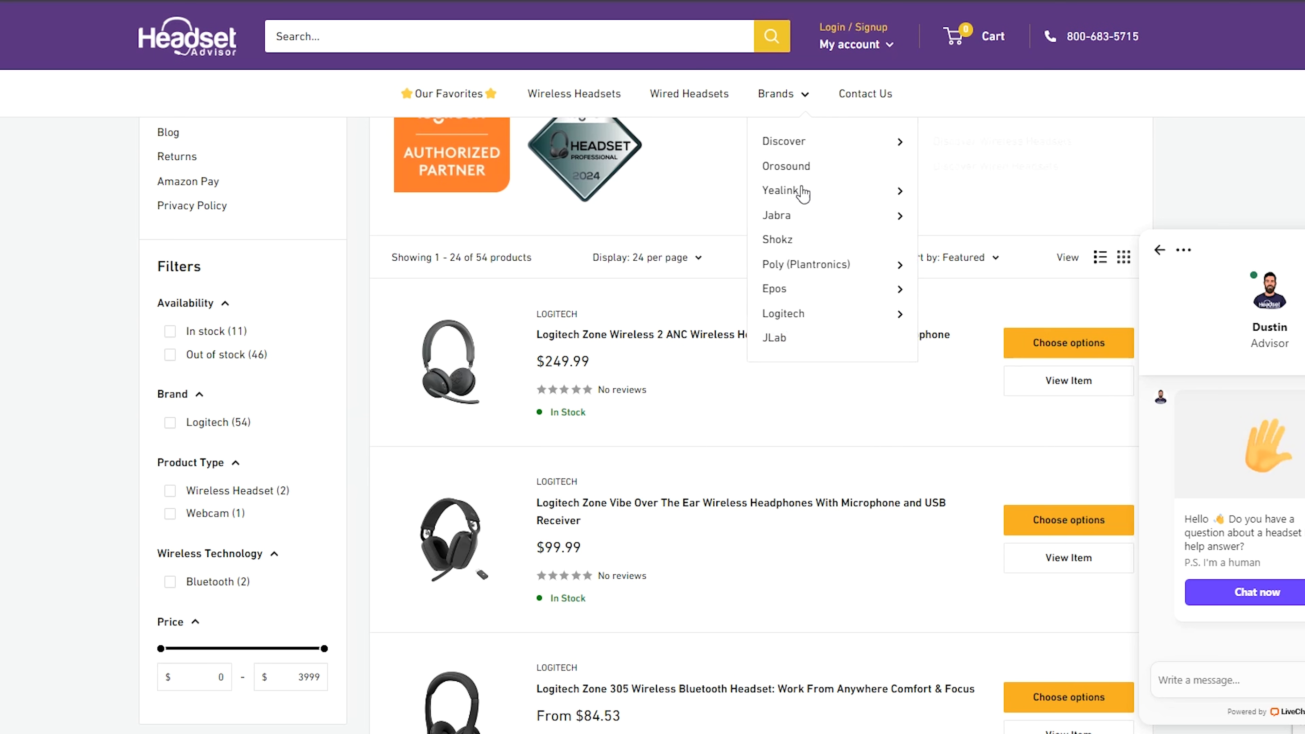
pyautogui.click(783, 141)
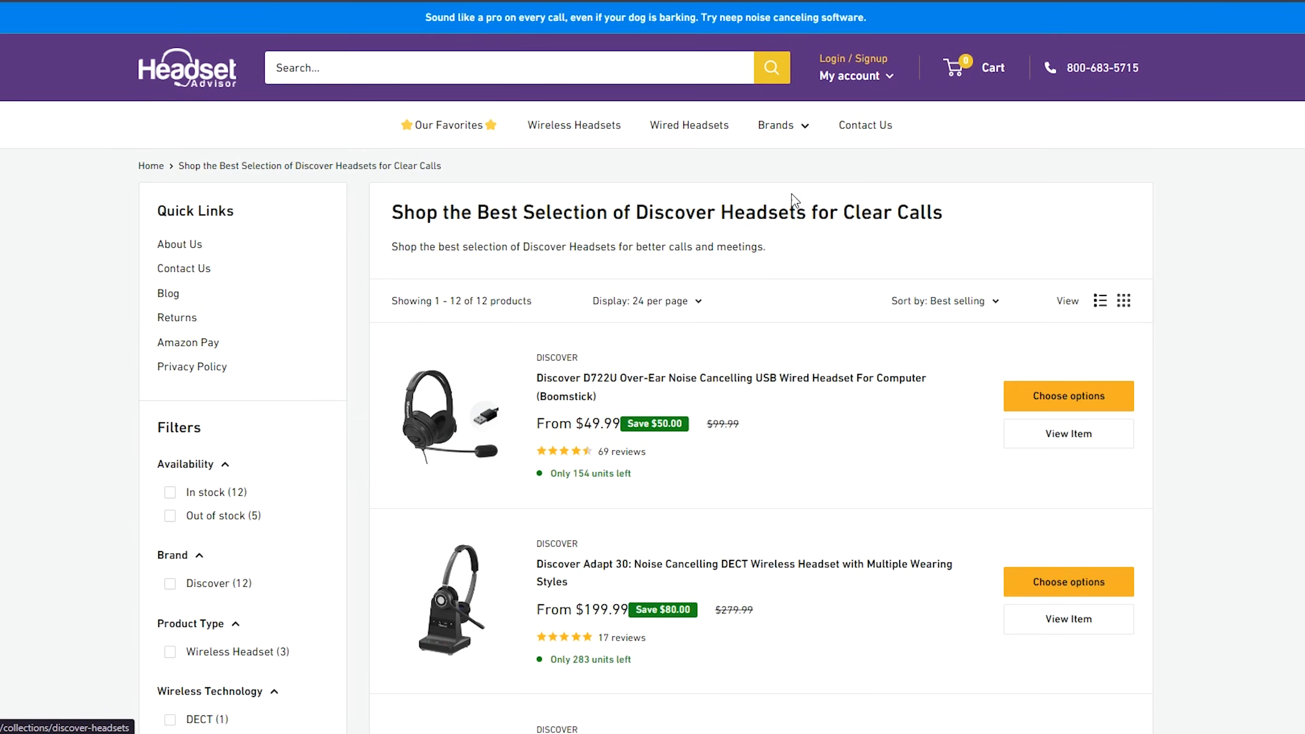
pyautogui.scroll(-3)
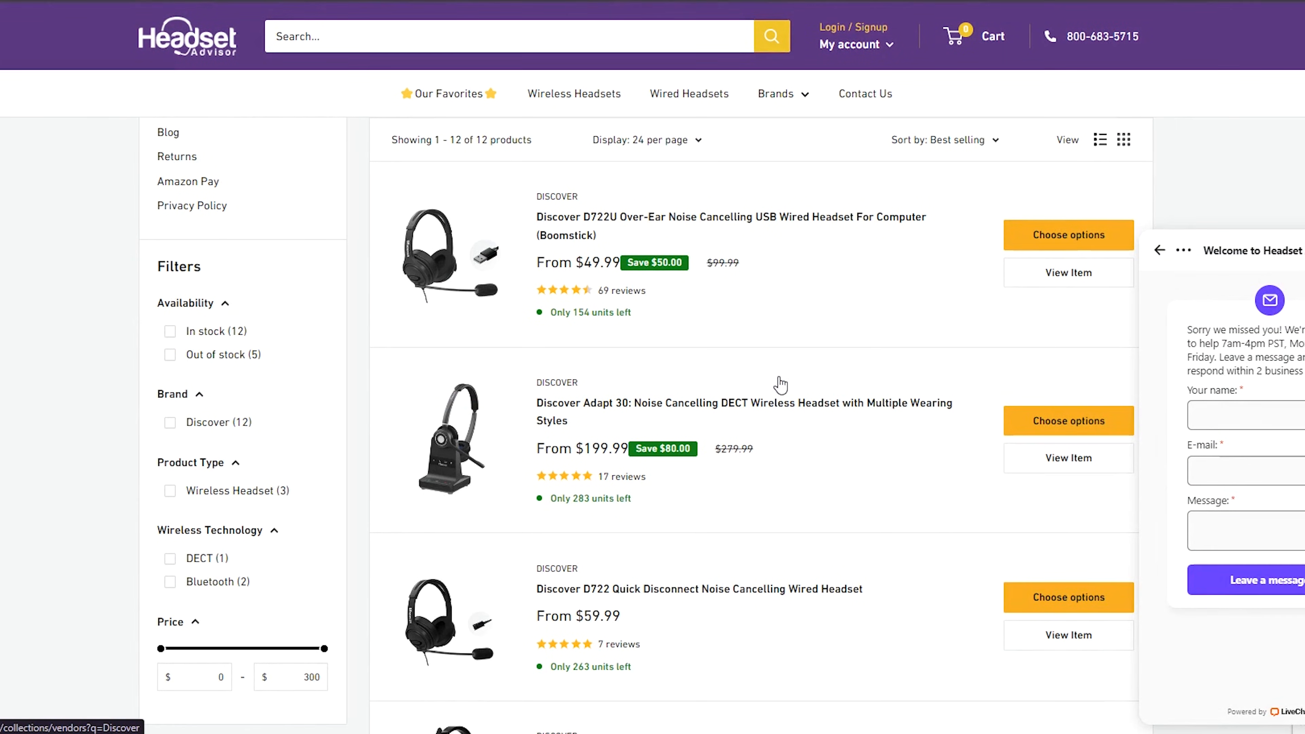
pyautogui.scroll(-3)
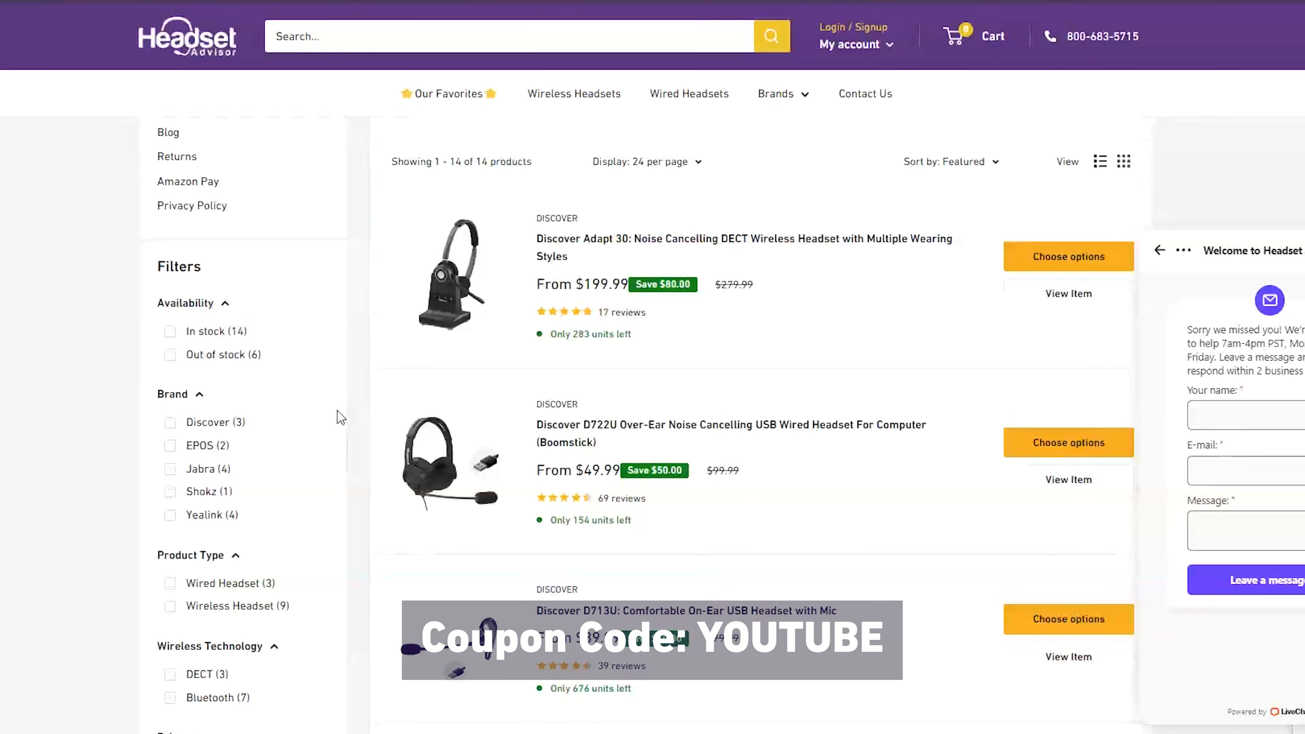
pyautogui.scroll(-3)
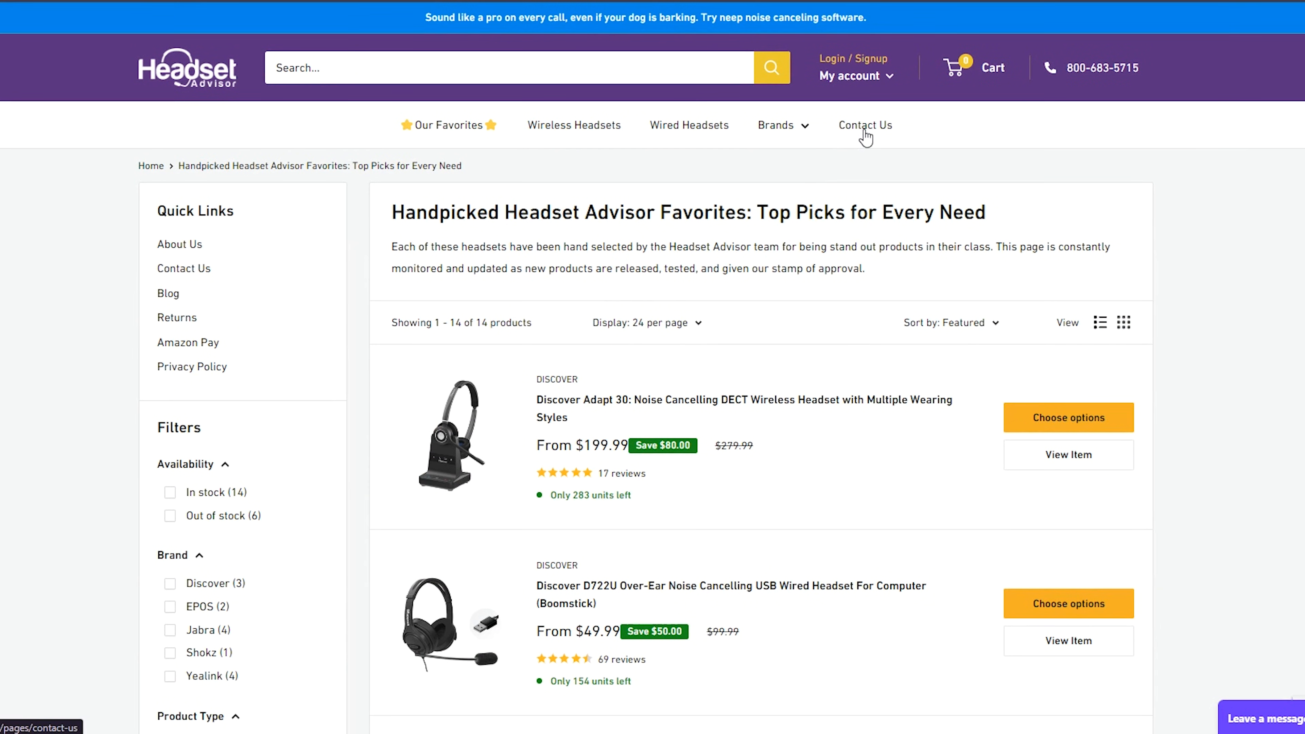
pyautogui.click(864, 125)
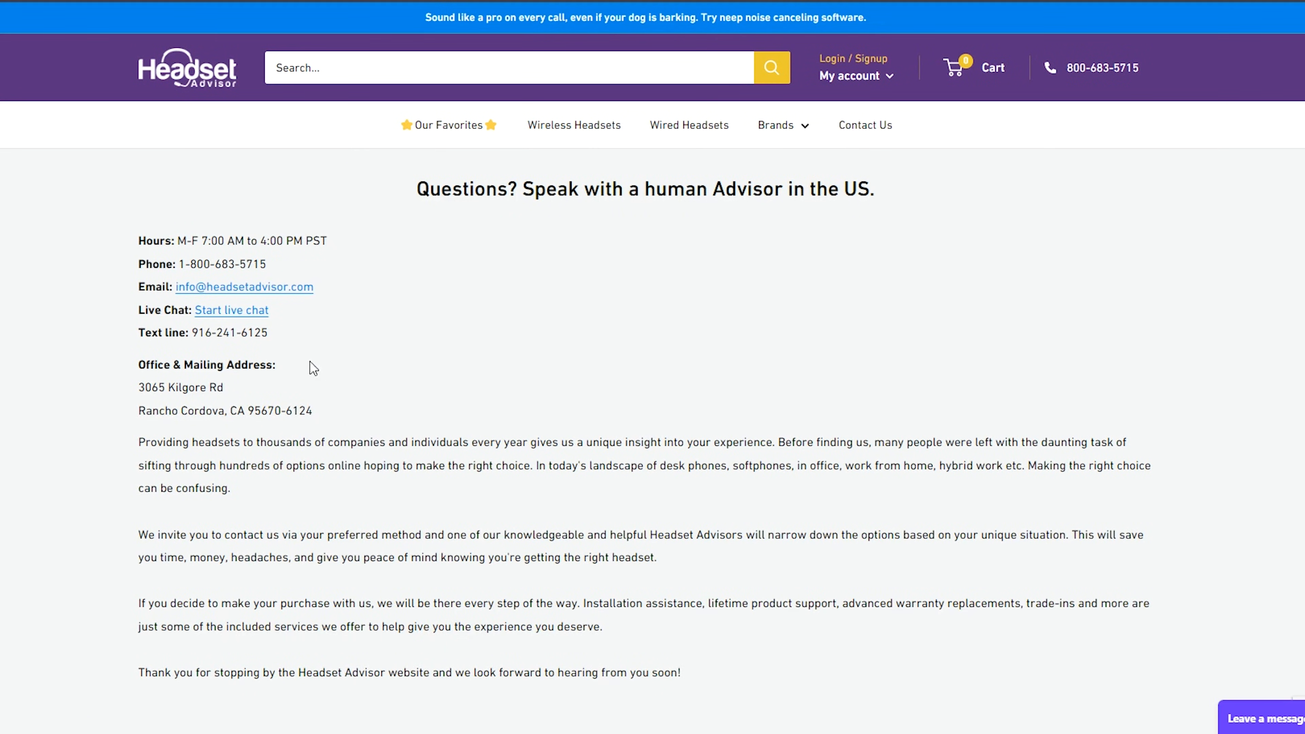
pyautogui.moveTo(133, 249)
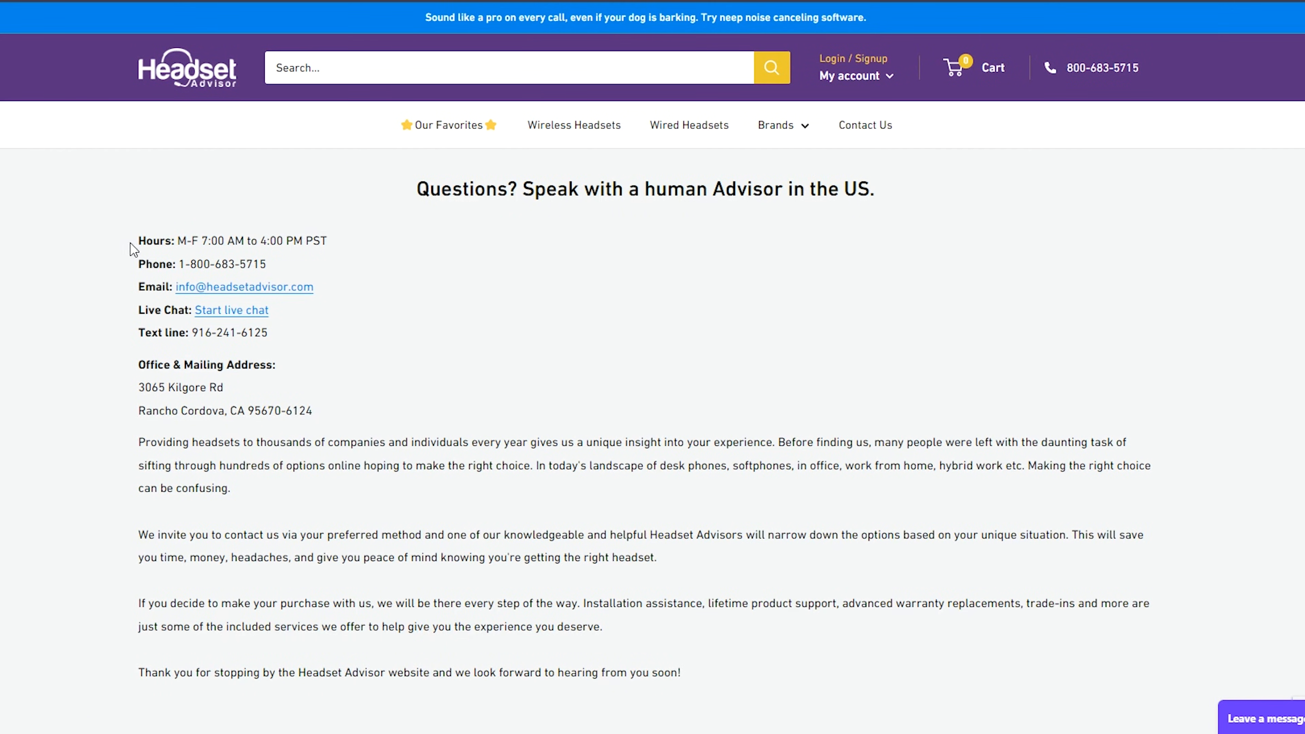